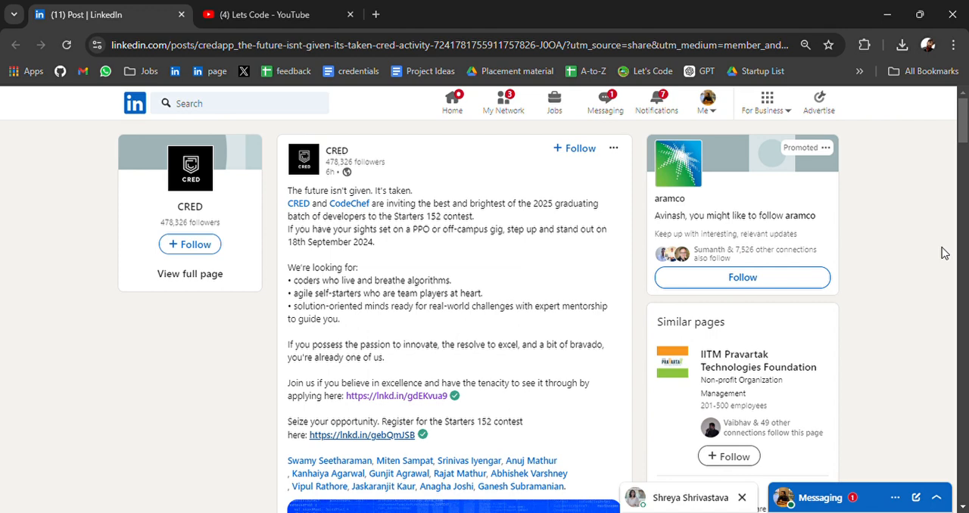
mouse_move(475, 6)
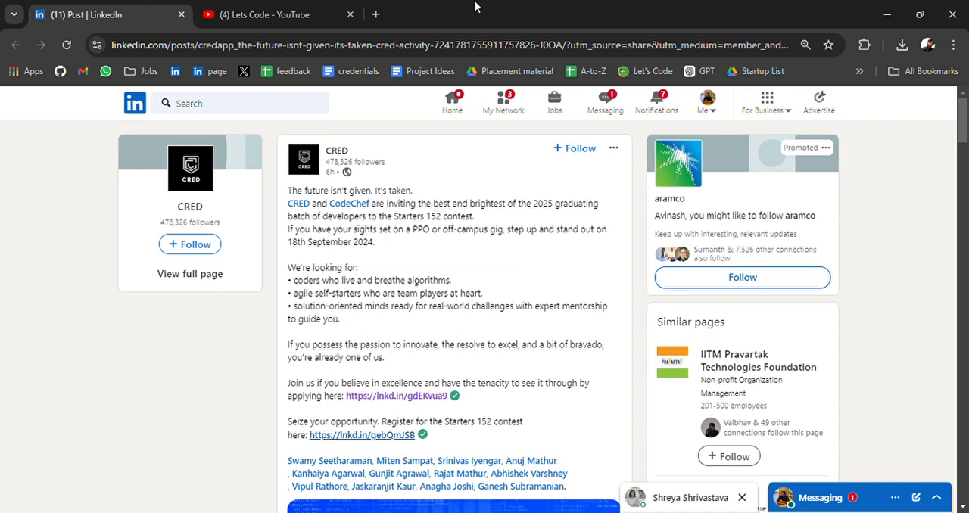
- Scroll the Lets Code channel's Videos grid back to four-month-old uploads like ATS resume tips
left_click(273, 15)
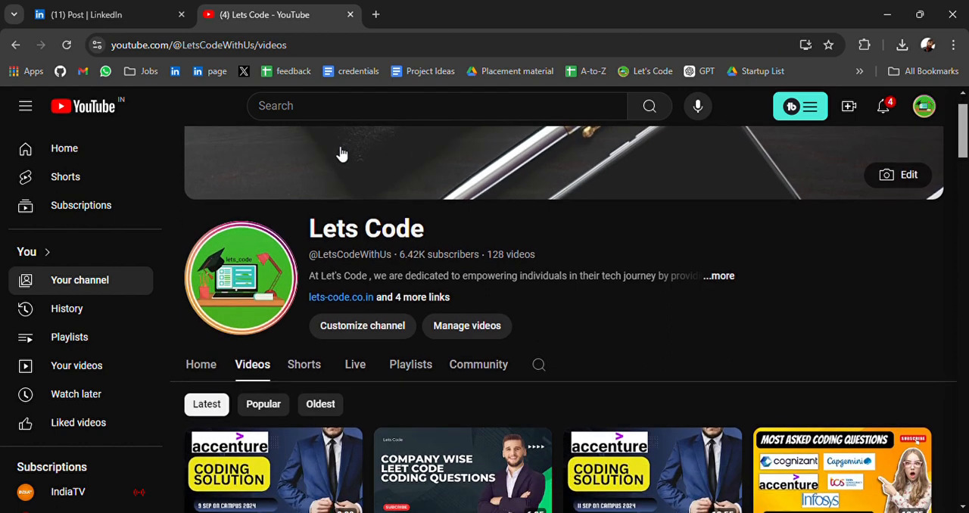
scroll("down", 3)
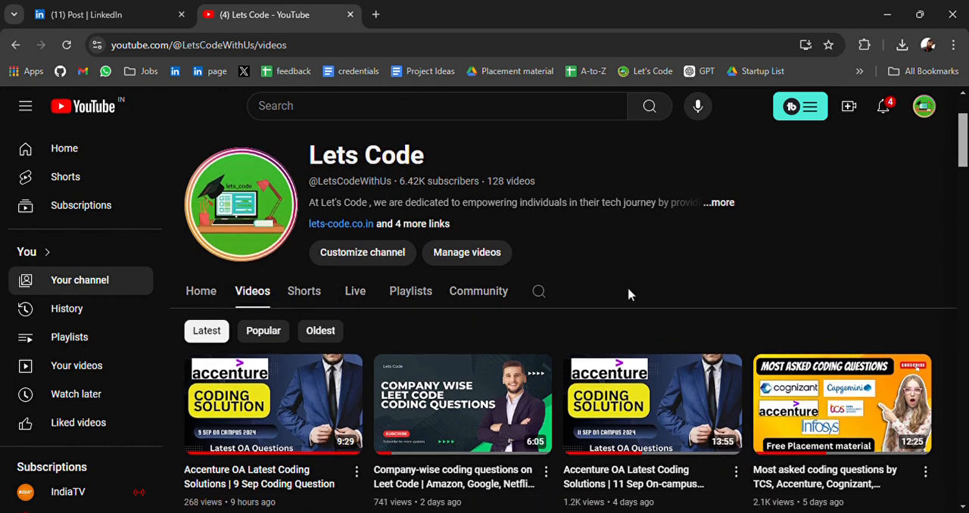
scroll("down", 3)
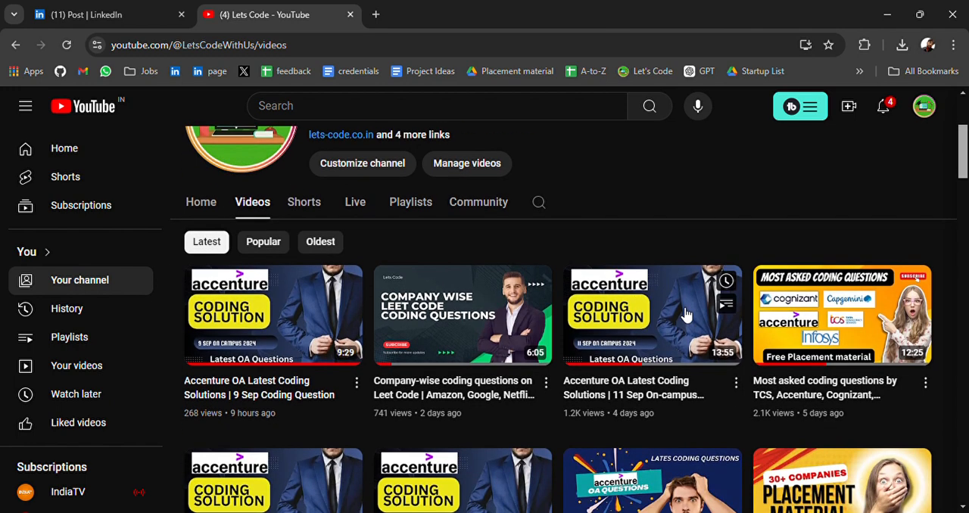
scroll("down", 3)
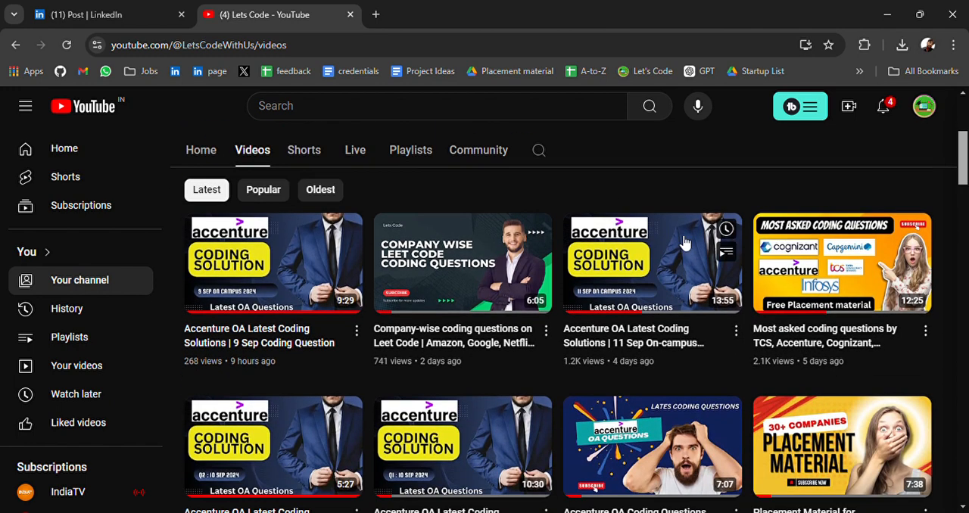
scroll("down", 3)
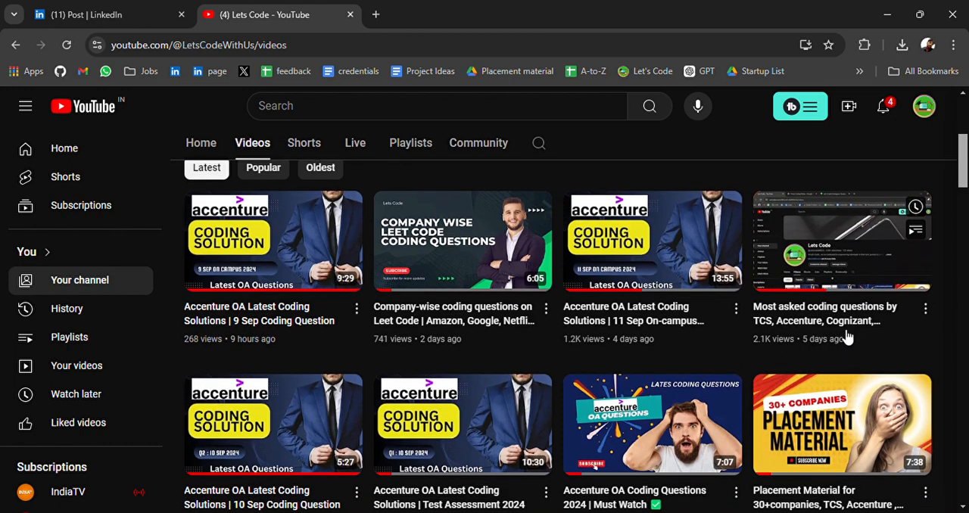
mouse_move(839, 336)
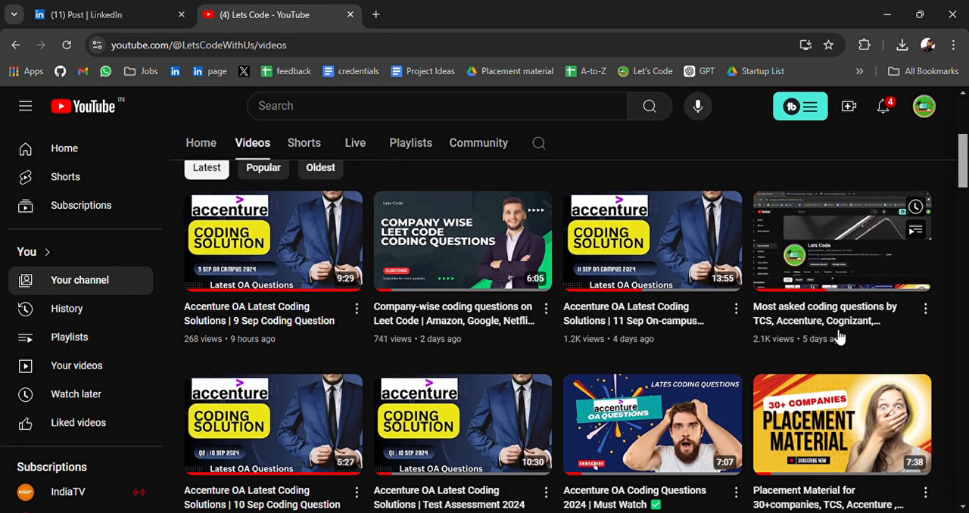
scroll("down", 3)
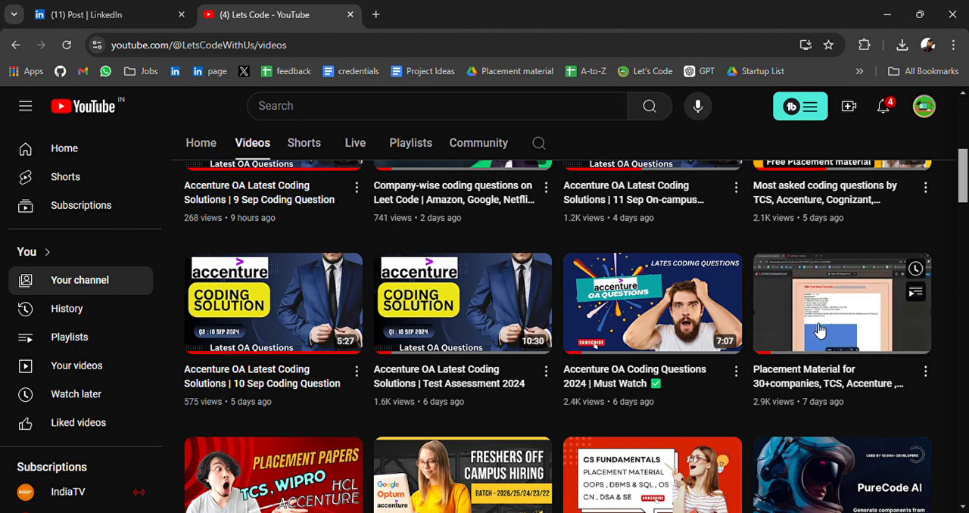
mouse_move(819, 329)
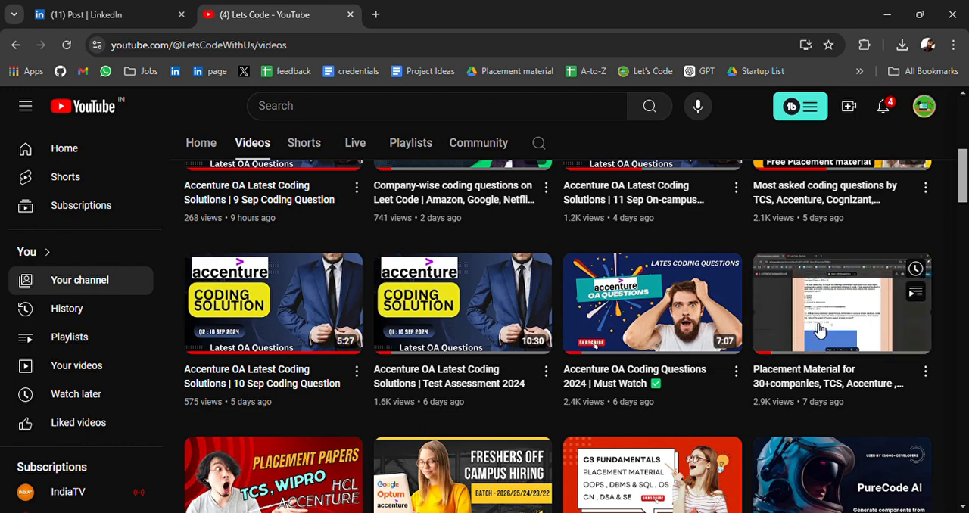
scroll("down", 3)
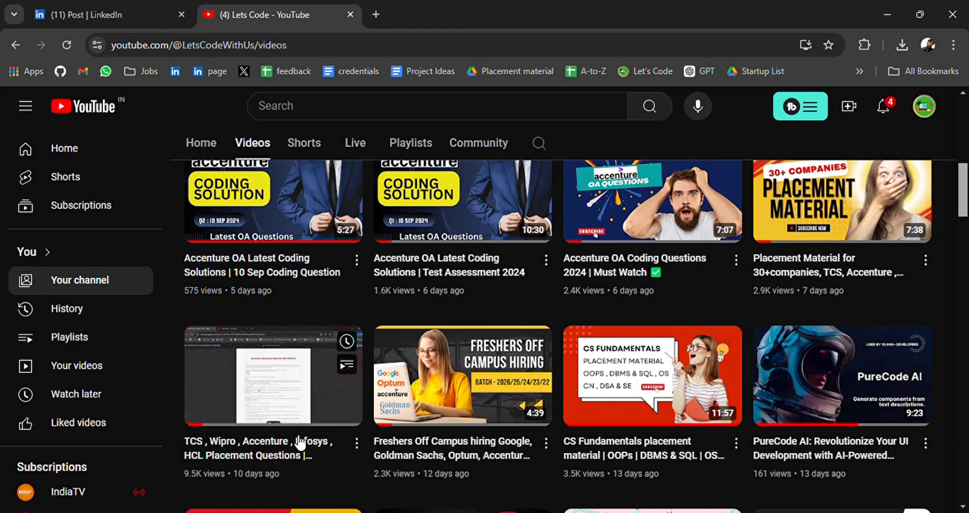
scroll("down", 3)
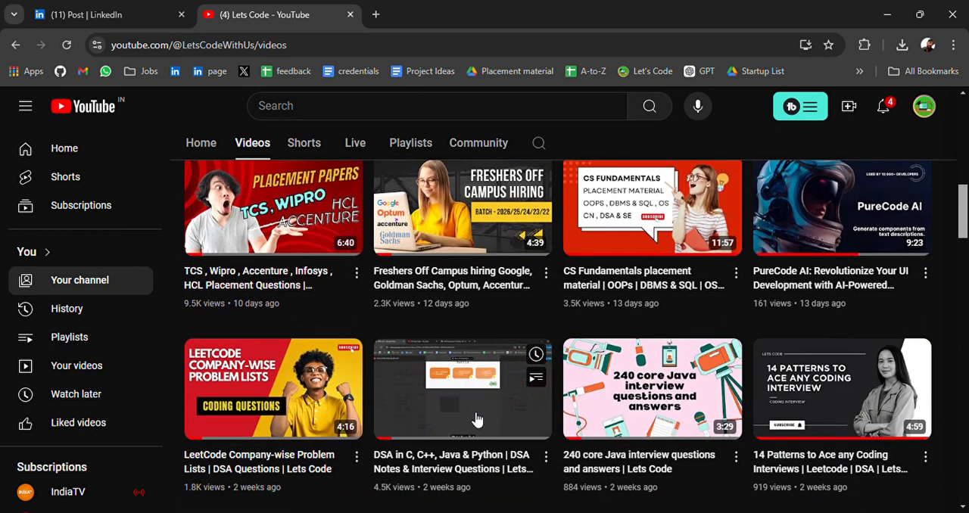
scroll("down", 3)
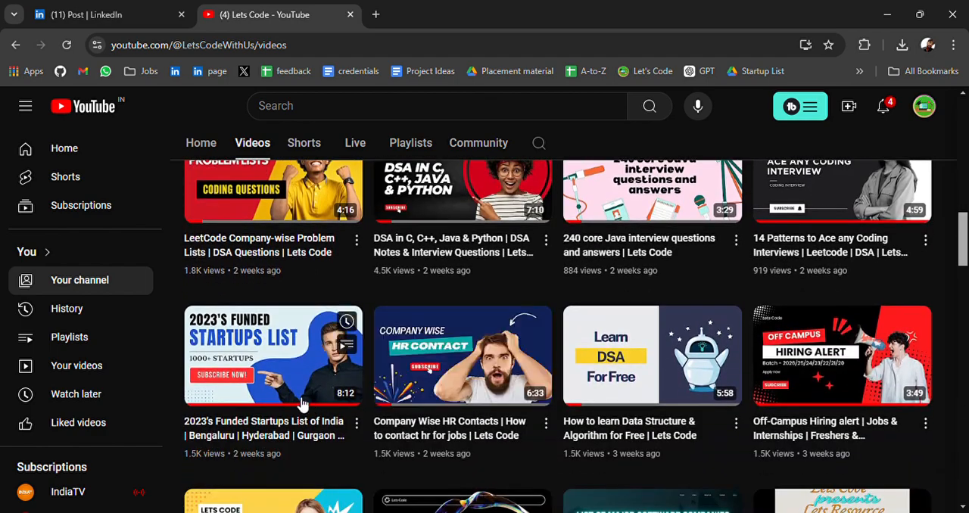
scroll("down", 3)
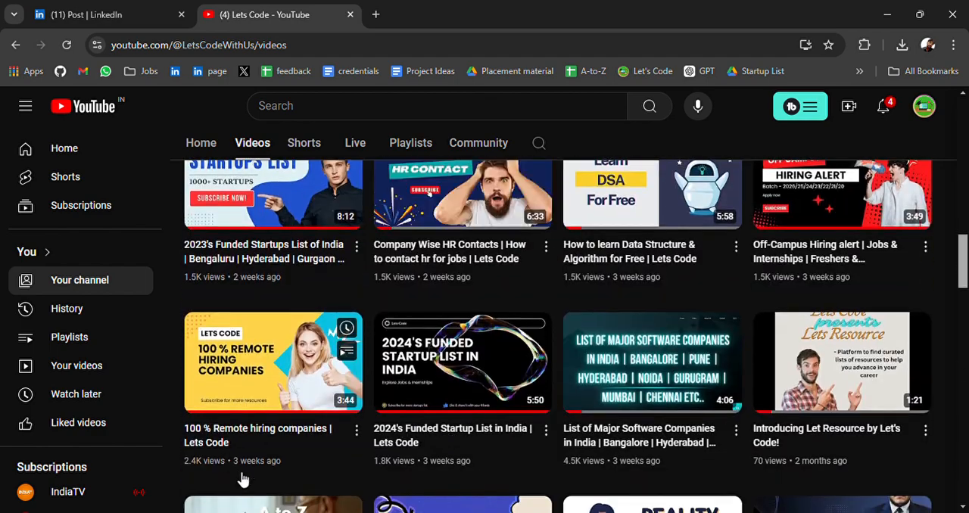
scroll("down", 3)
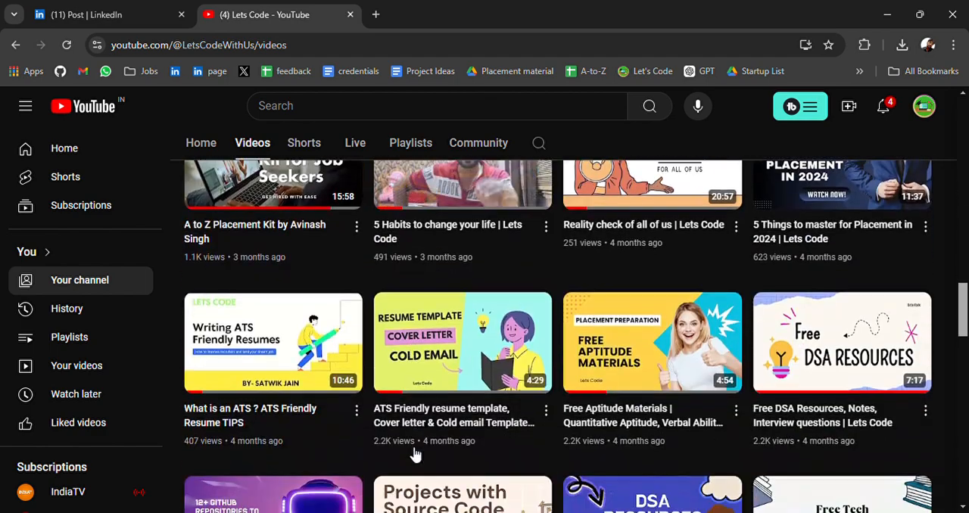
mouse_move(463, 341)
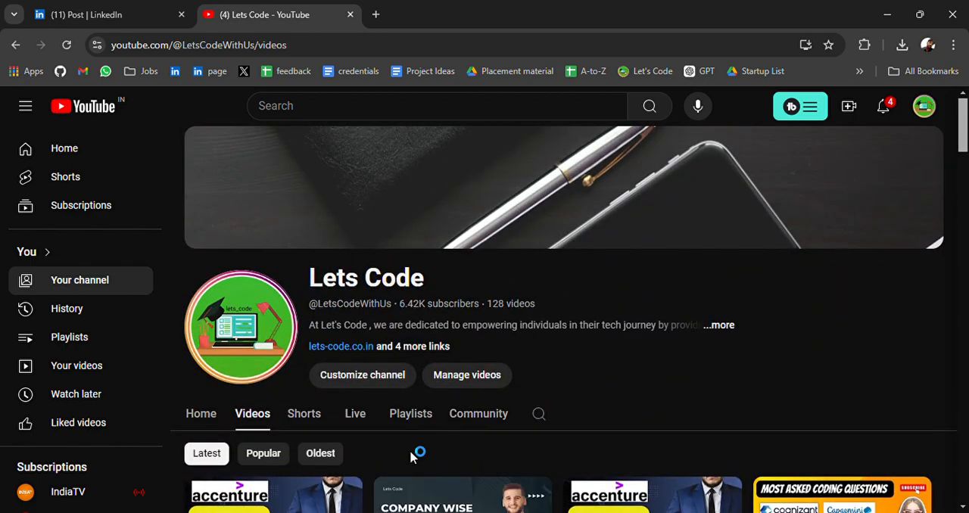
- Return to CRED's LinkedIn post about the Starters 152 contest page
left_click(99, 14)
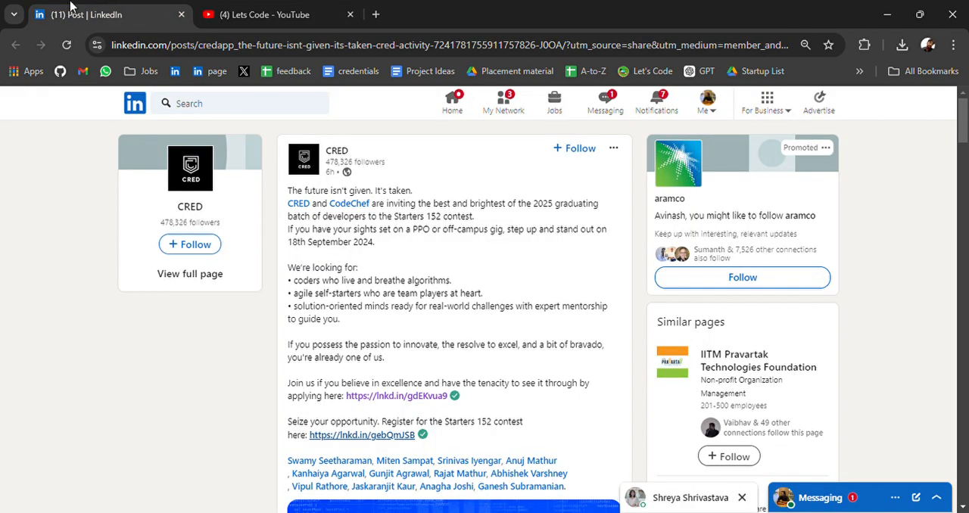
mouse_move(65, 206)
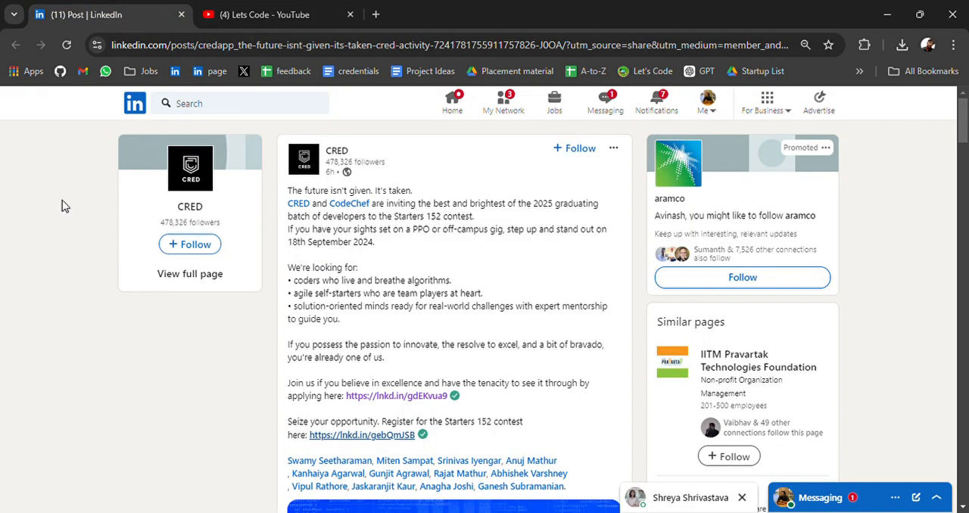
mouse_move(30, 229)
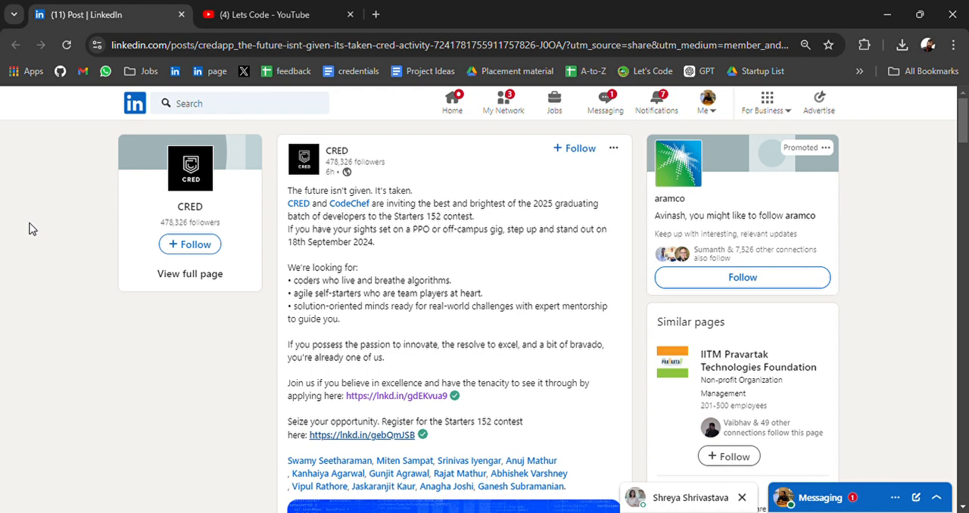
mouse_move(250, 311)
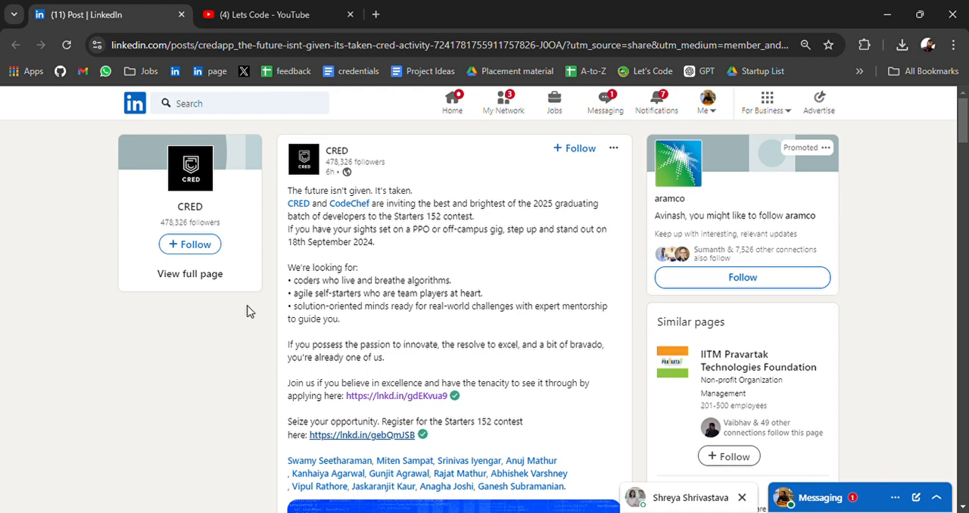
mouse_move(311, 296)
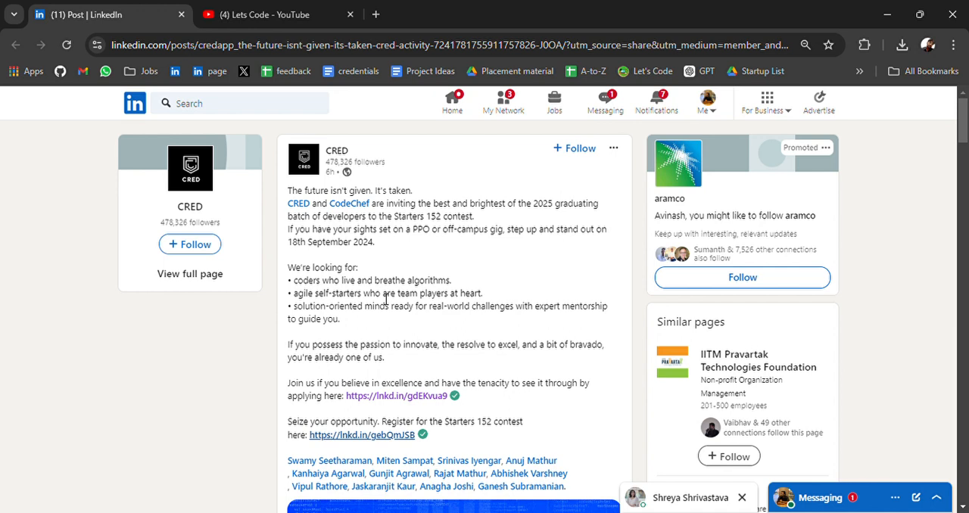
mouse_move(394, 305)
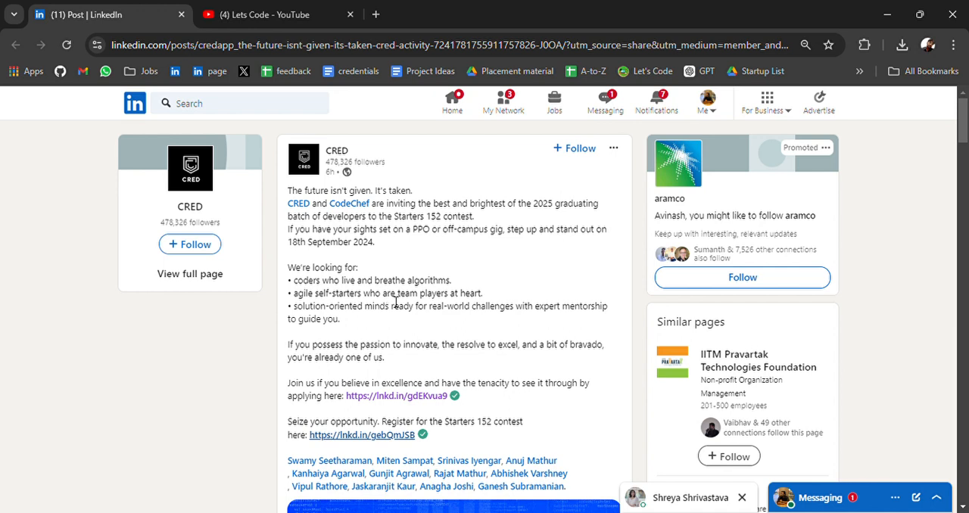
mouse_move(381, 324)
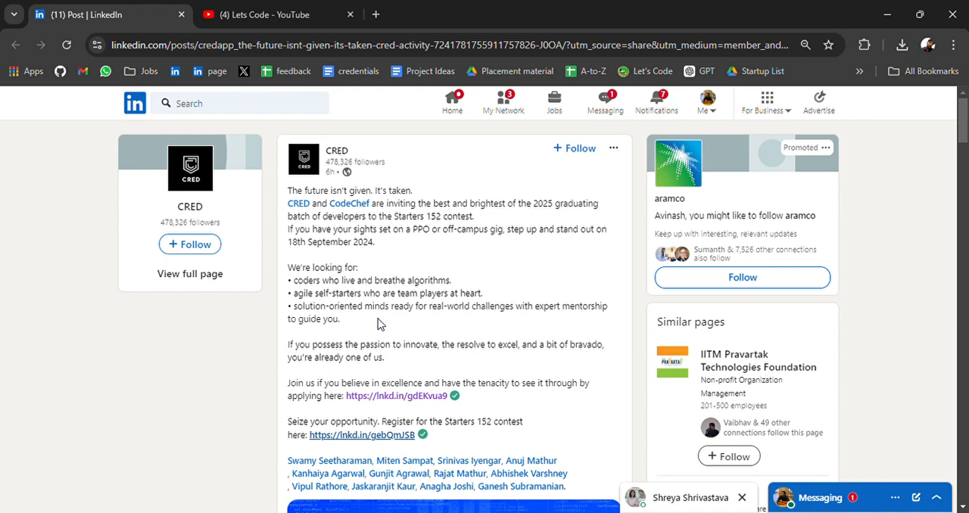
scroll("down", 3)
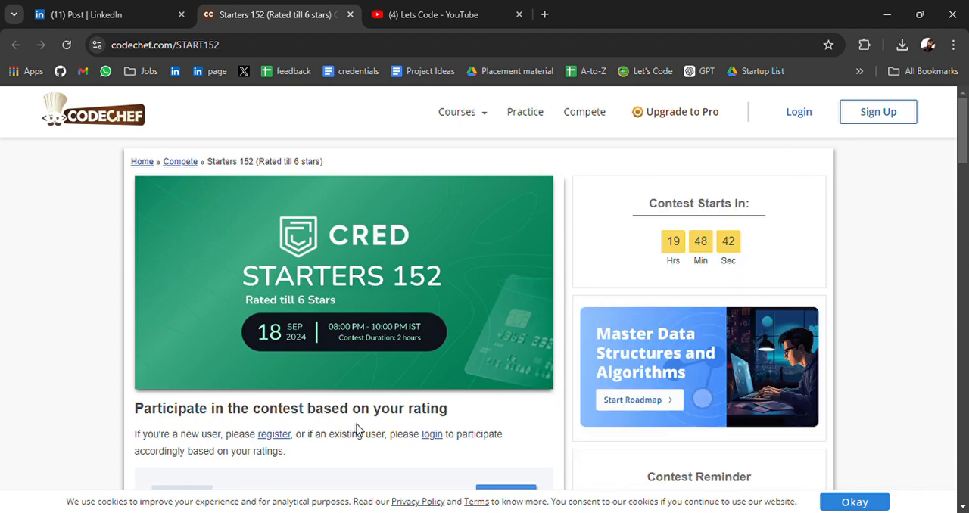
mouse_move(218, 295)
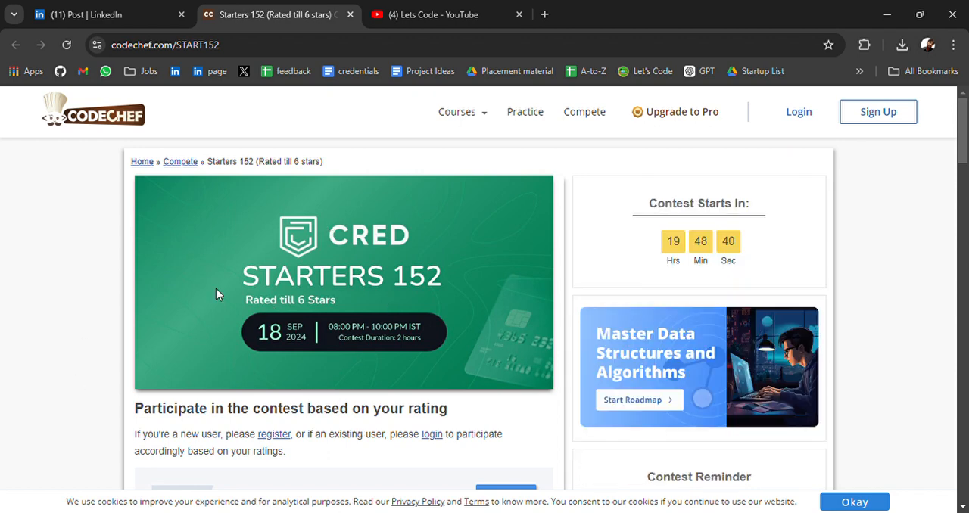
- Scroll the Starters 152 page down to the rating-based Div 1–4 table and Div-4 note
scroll("down", 3)
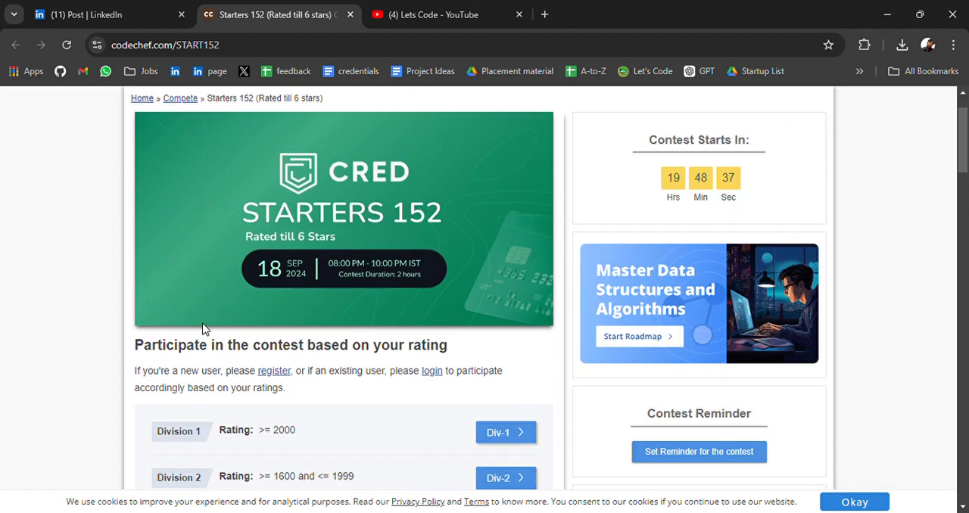
scroll("down", 3)
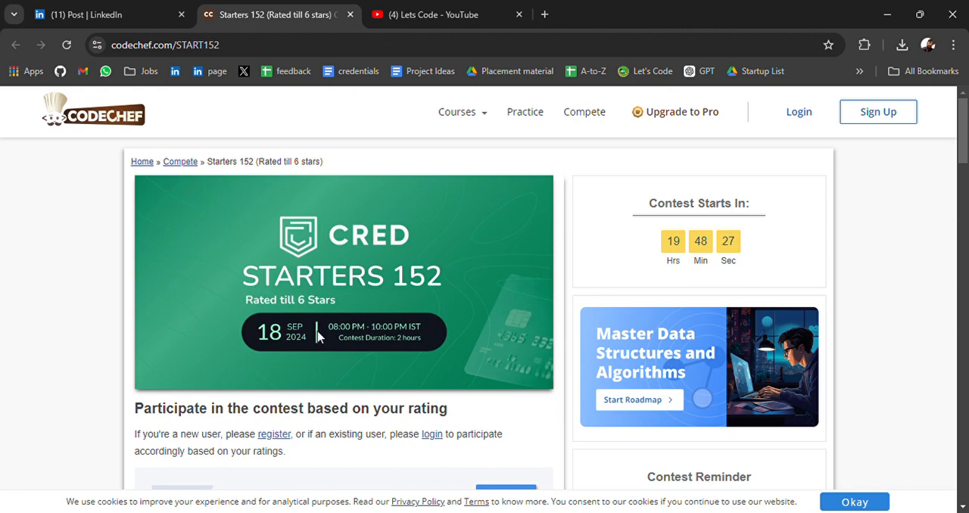
mouse_move(356, 346)
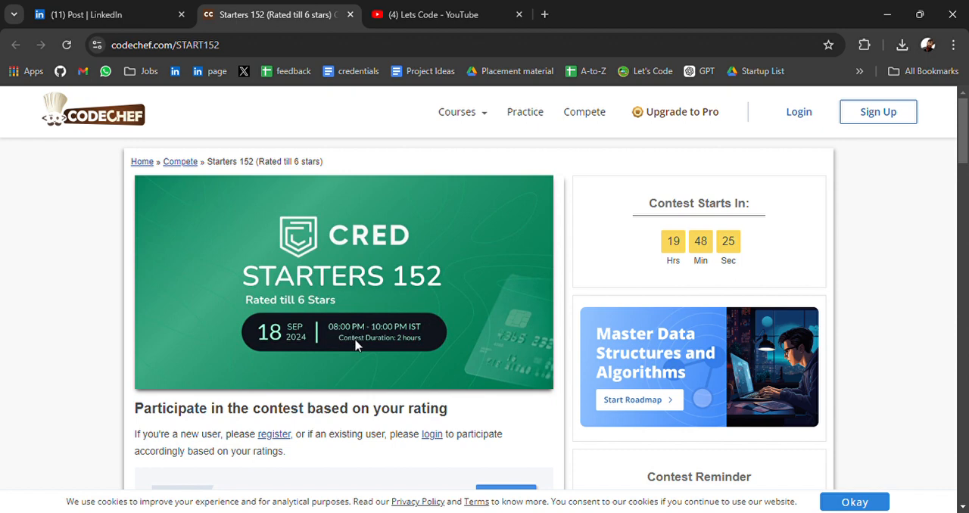
mouse_move(363, 374)
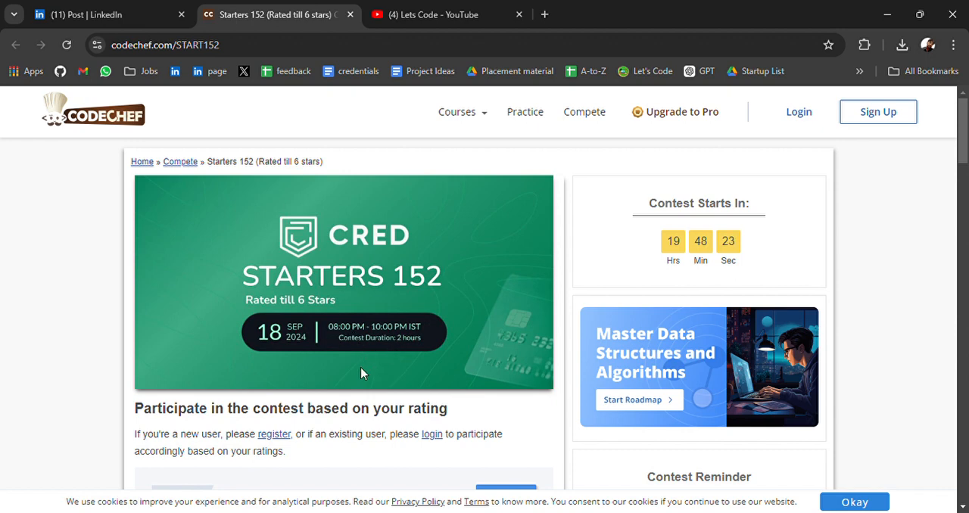
scroll("down", 3)
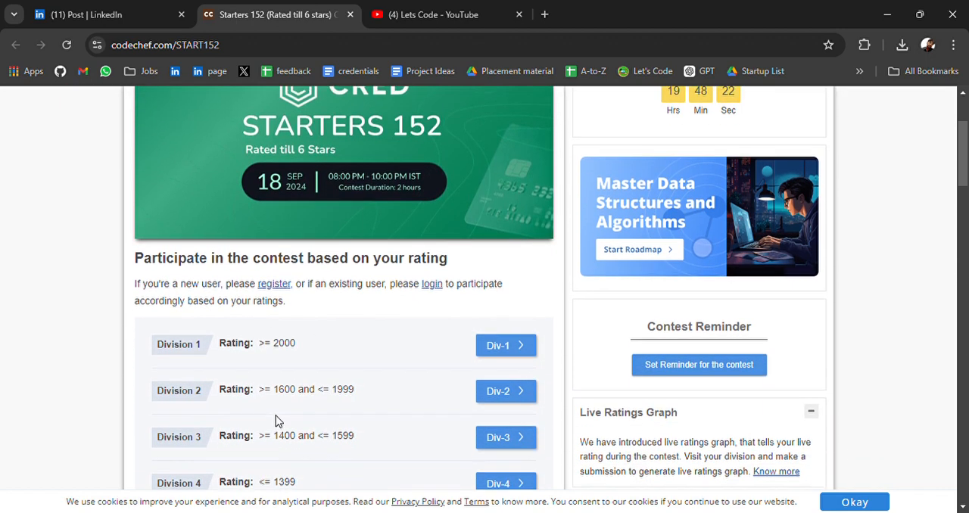
scroll("down", 3)
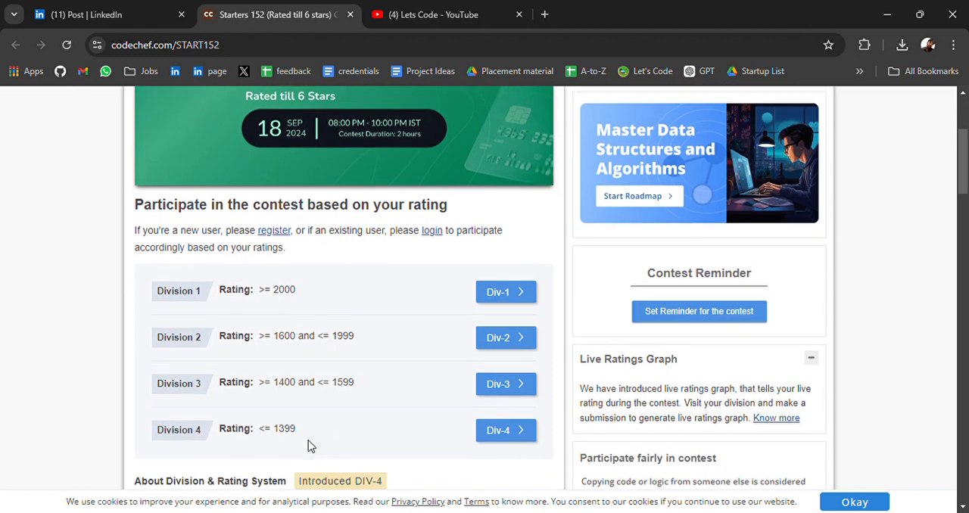
scroll("down", 3)
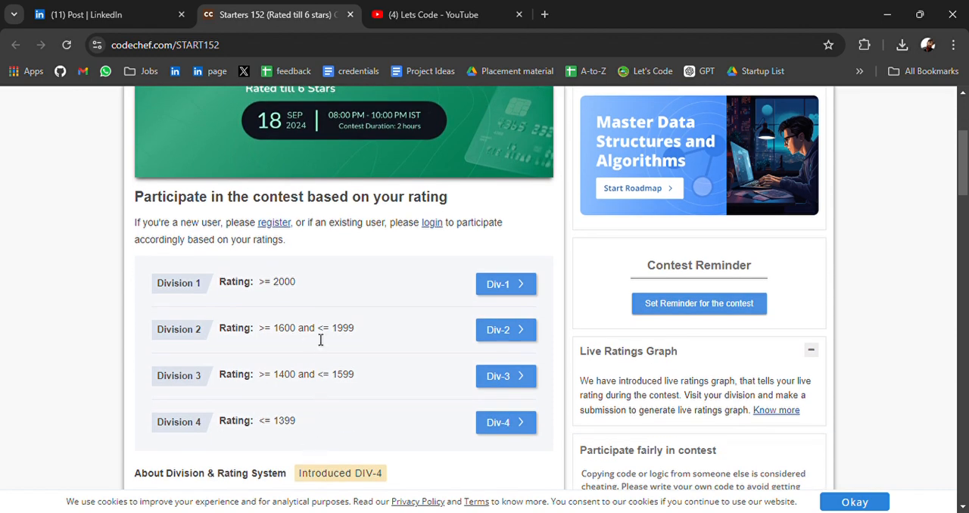
mouse_move(291, 312)
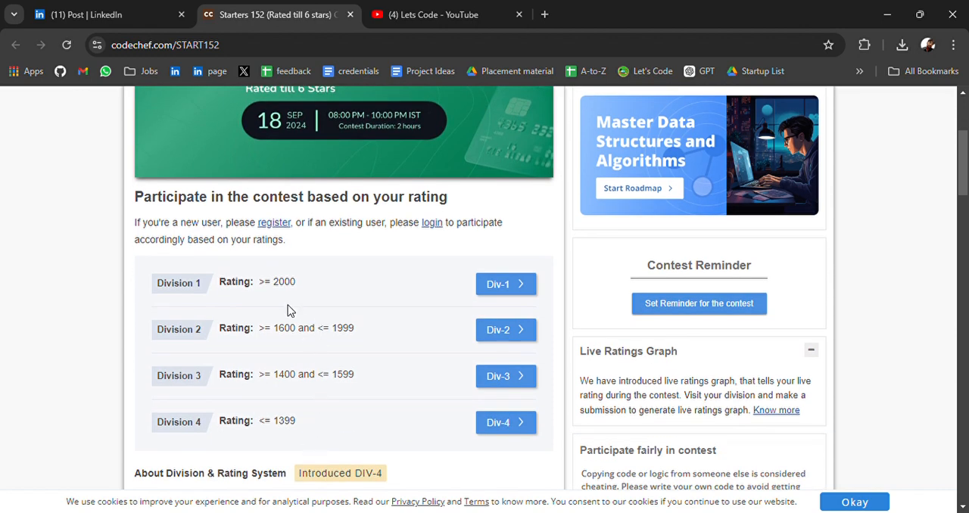
mouse_move(311, 304)
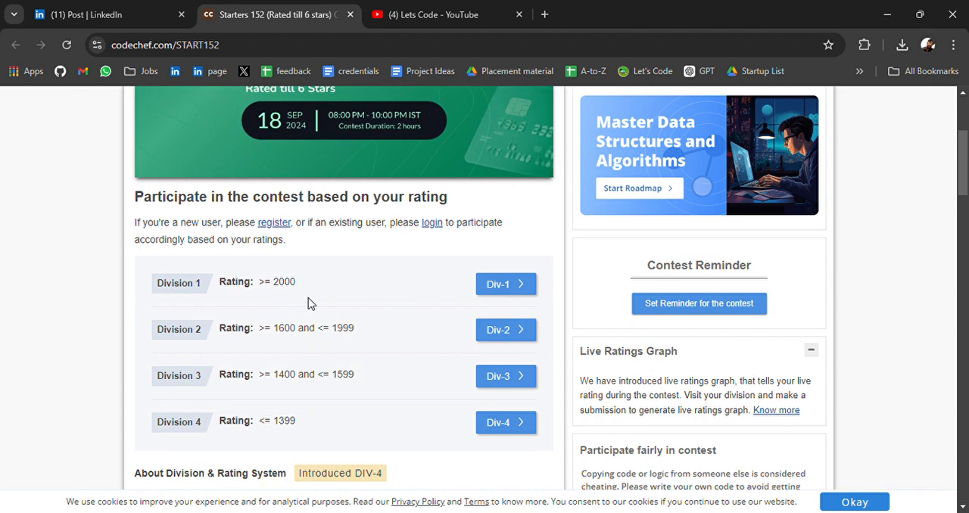
mouse_move(370, 324)
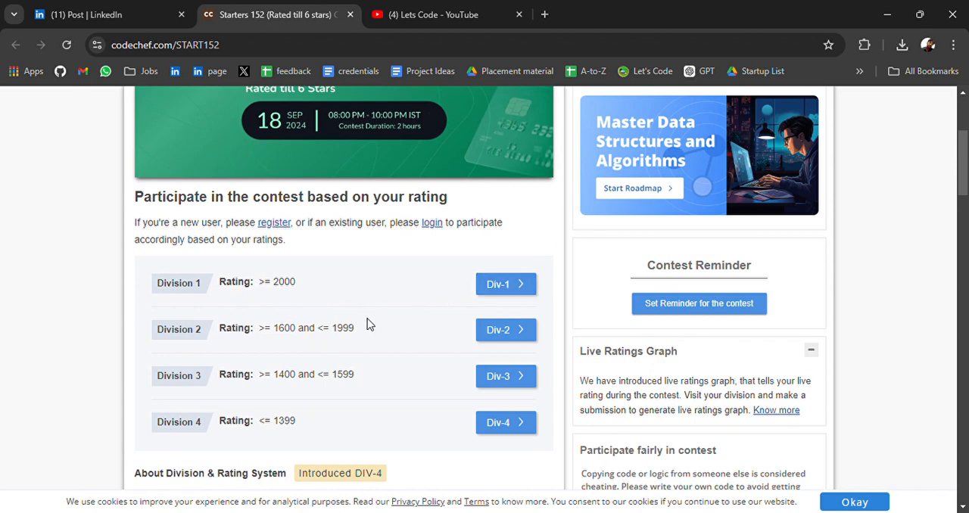
scroll("down", 3)
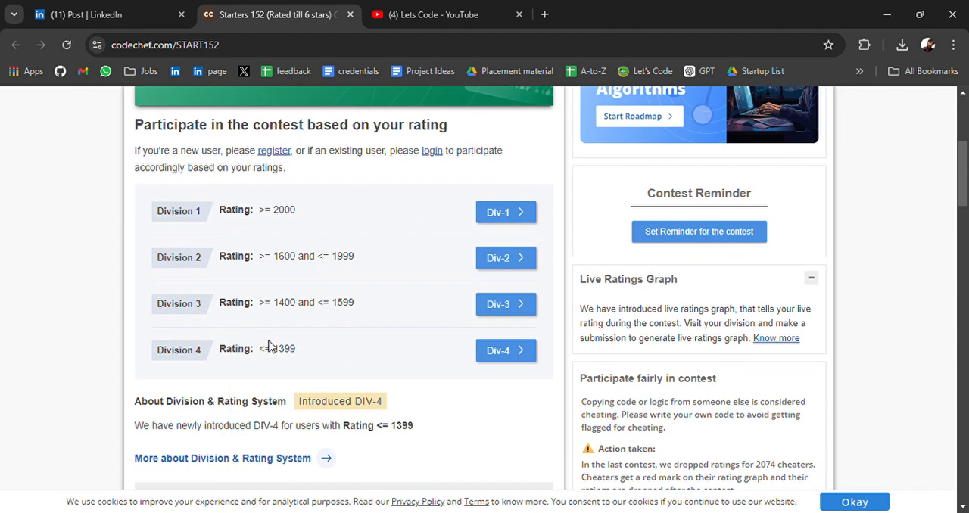
- Scroll past About Division & Rating System to CRED's backend developer announcement
scroll("down", 3)
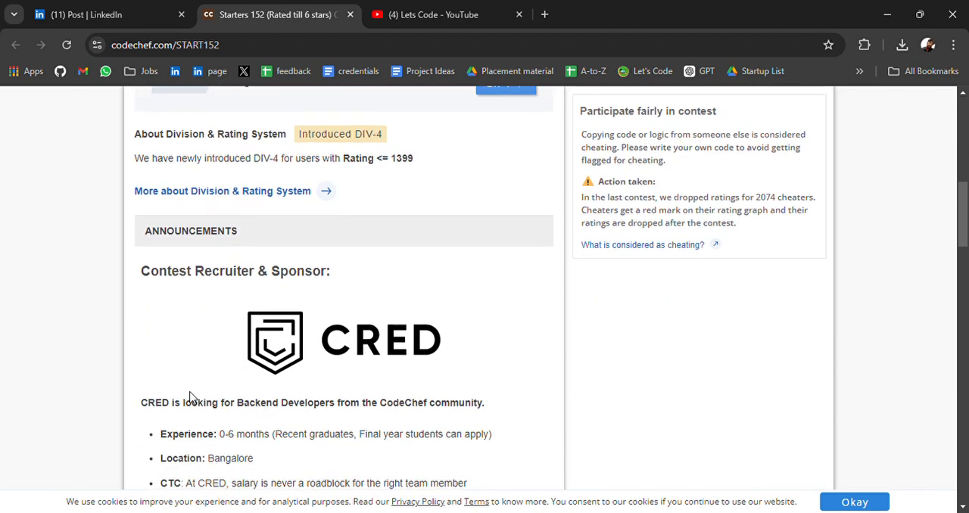
scroll("down", 3)
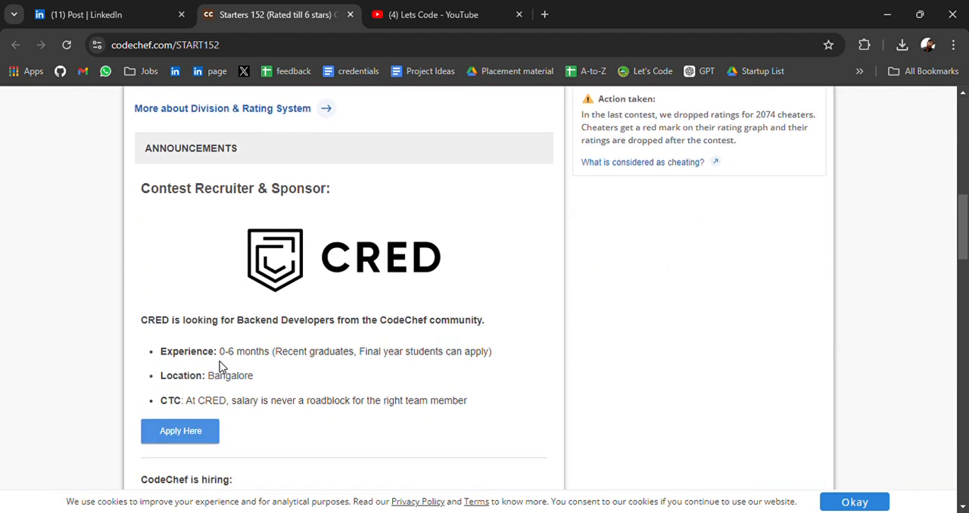
mouse_move(306, 312)
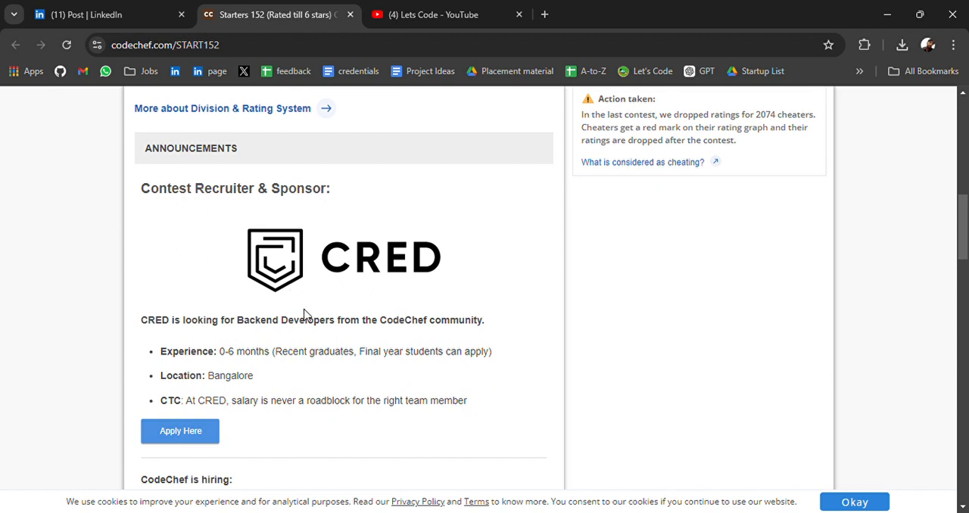
mouse_move(303, 338)
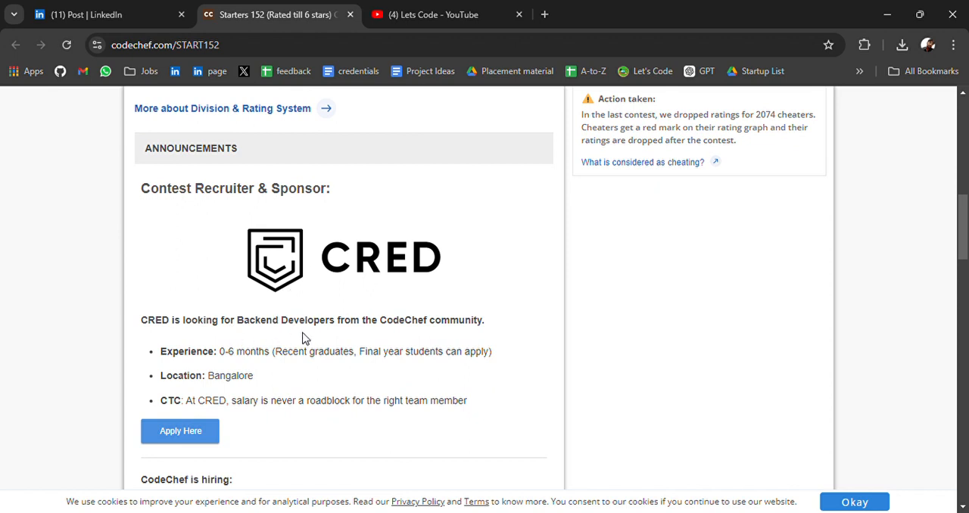
mouse_move(388, 346)
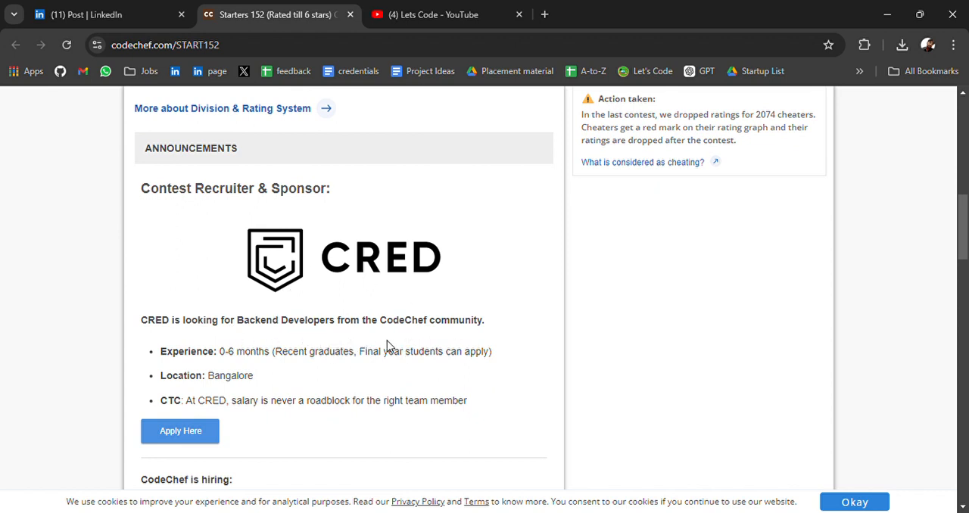
scroll("down", 3)
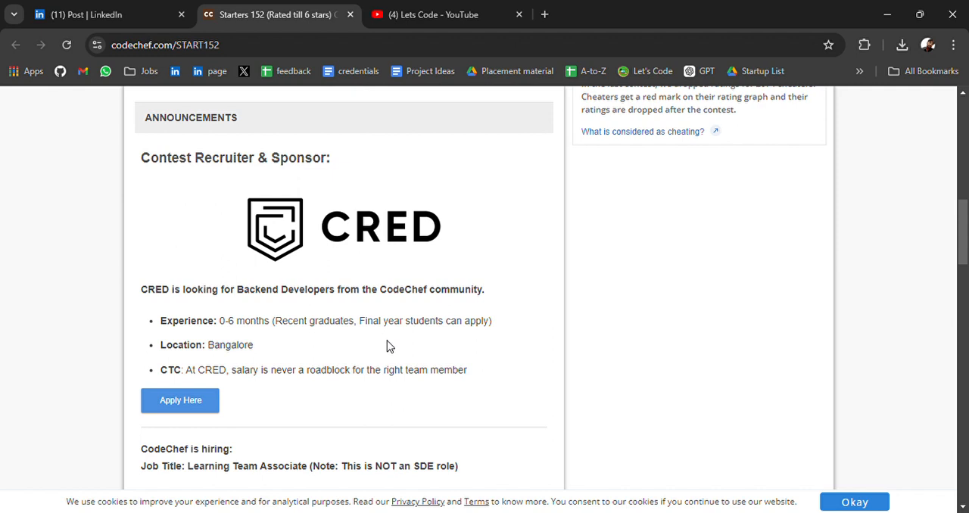
mouse_move(425, 220)
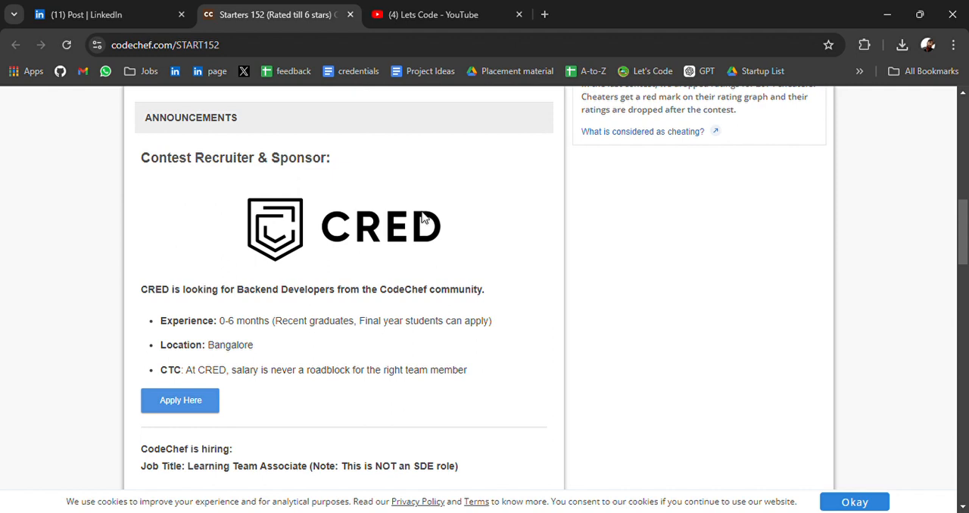
scroll("down", 3)
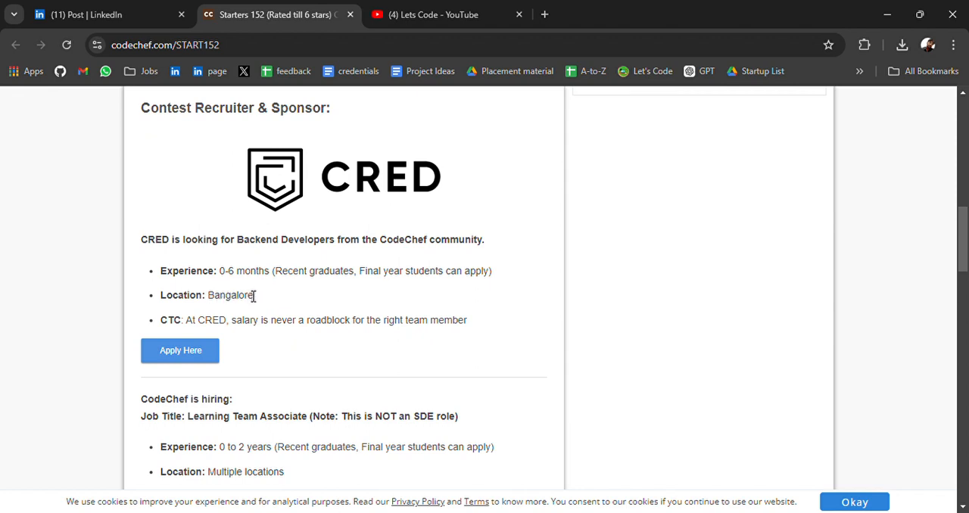
mouse_move(283, 314)
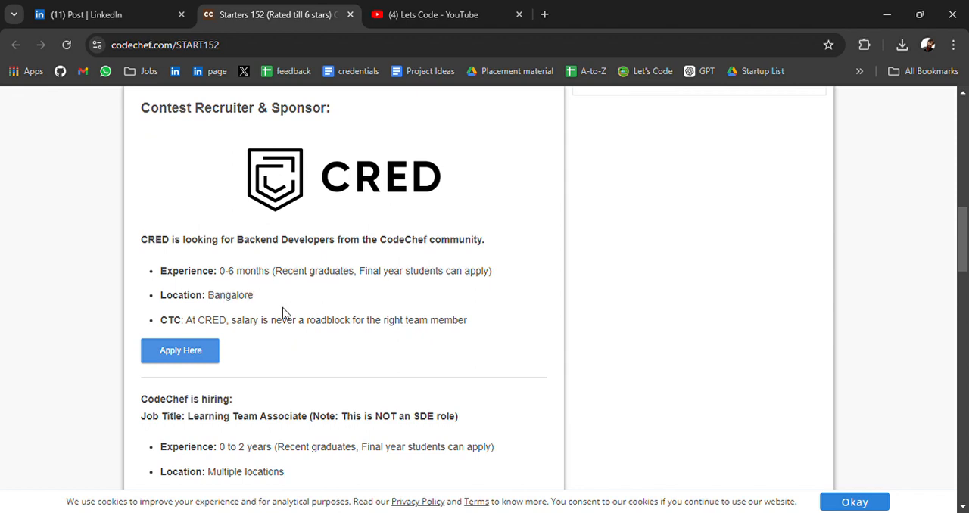
scroll("down", 3)
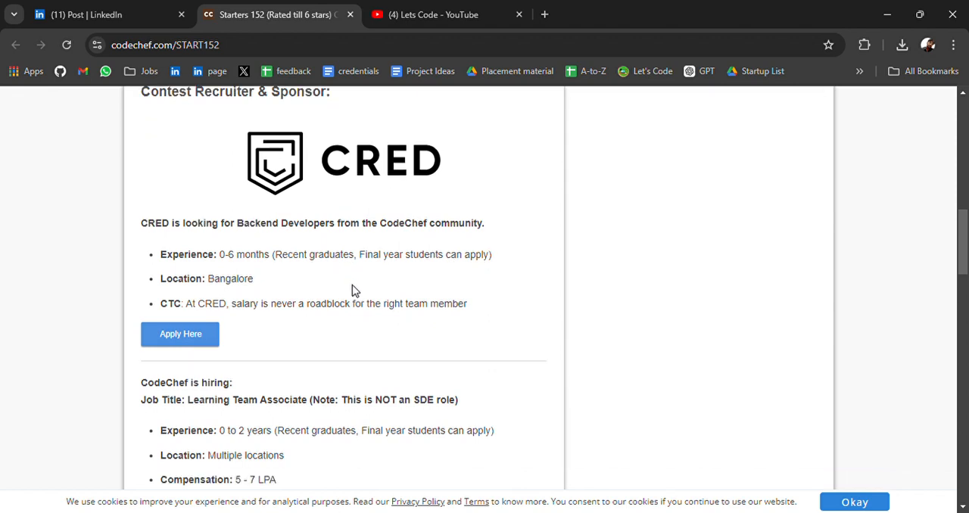
scroll("down", 3)
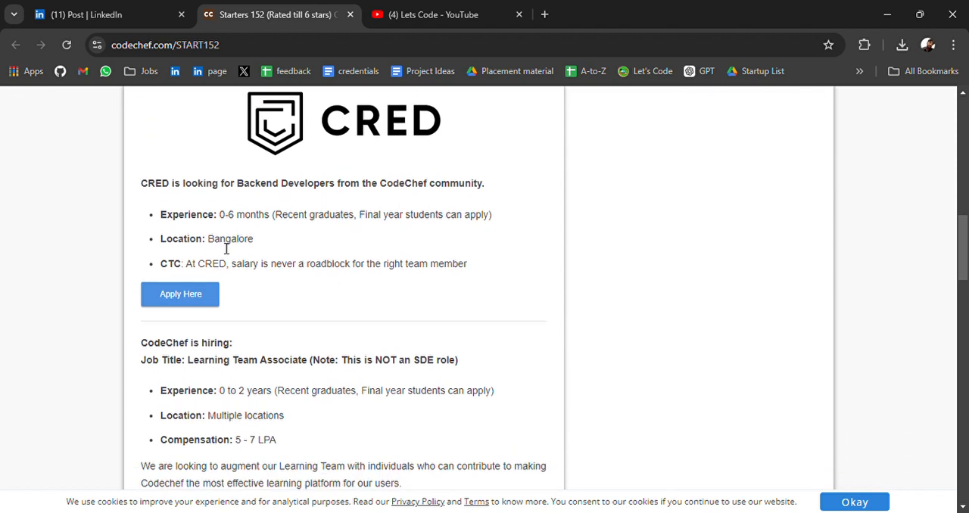
mouse_move(425, 284)
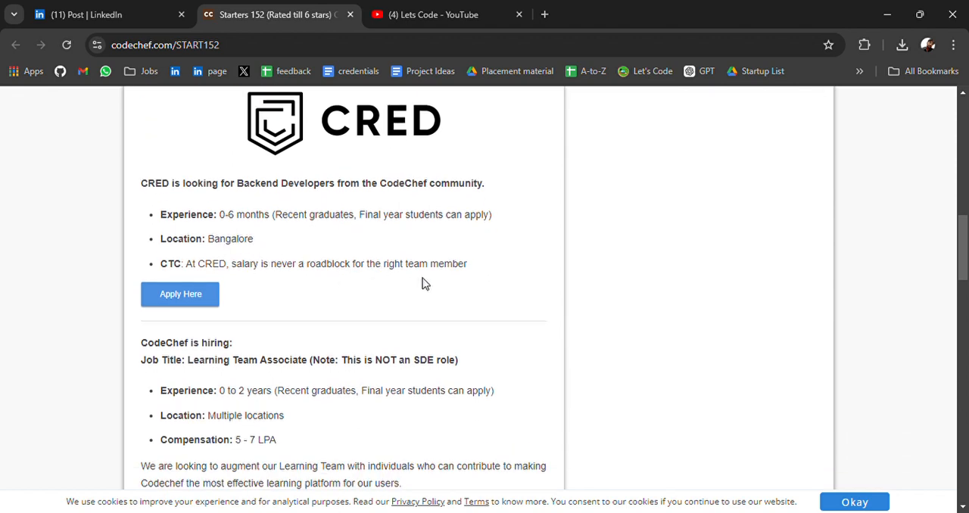
mouse_move(341, 277)
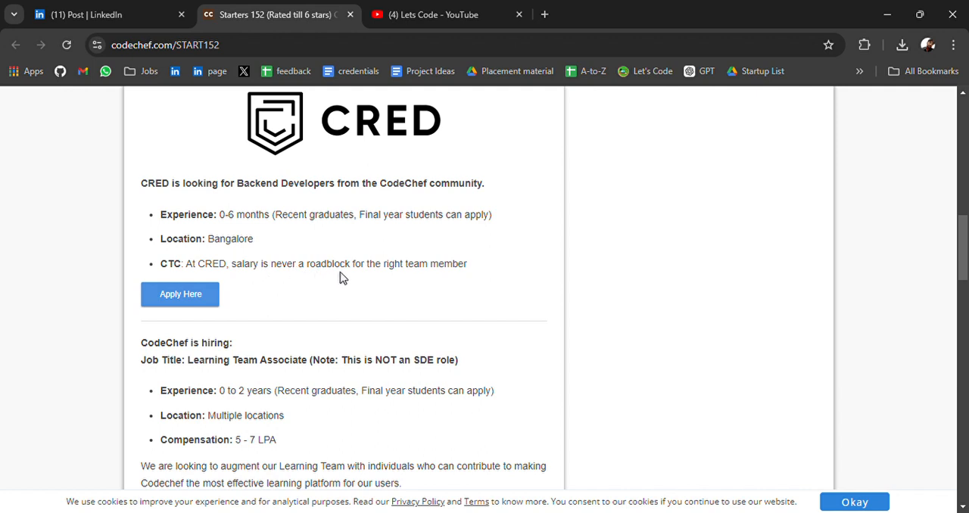
mouse_move(346, 277)
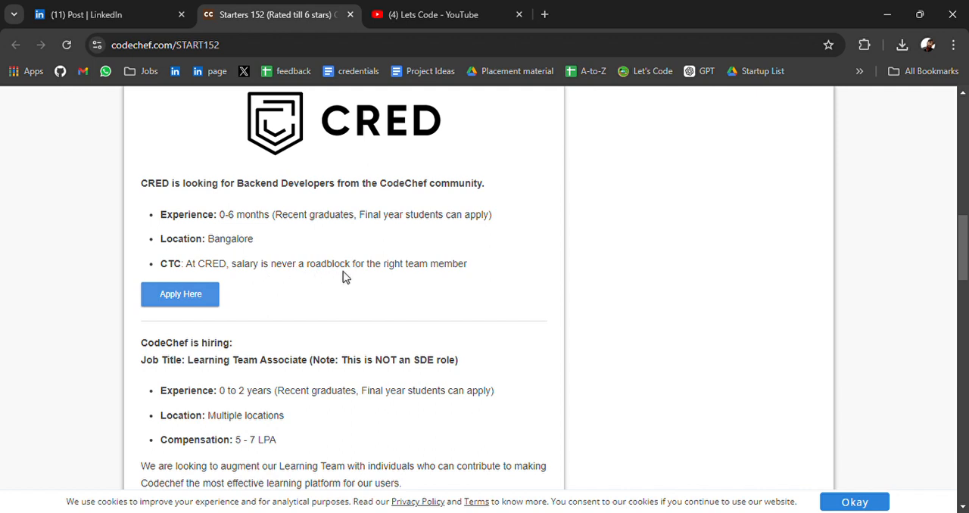
scroll("down", 3)
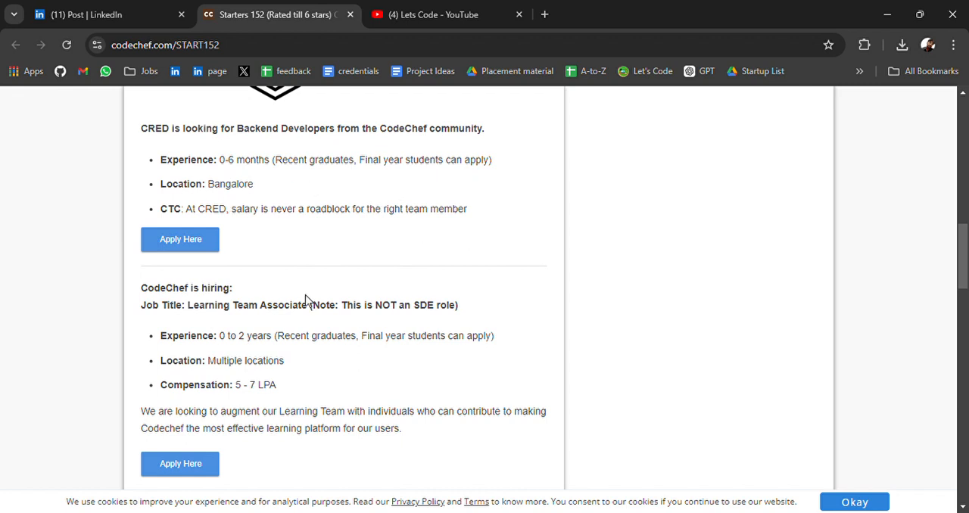
scroll("down", 3)
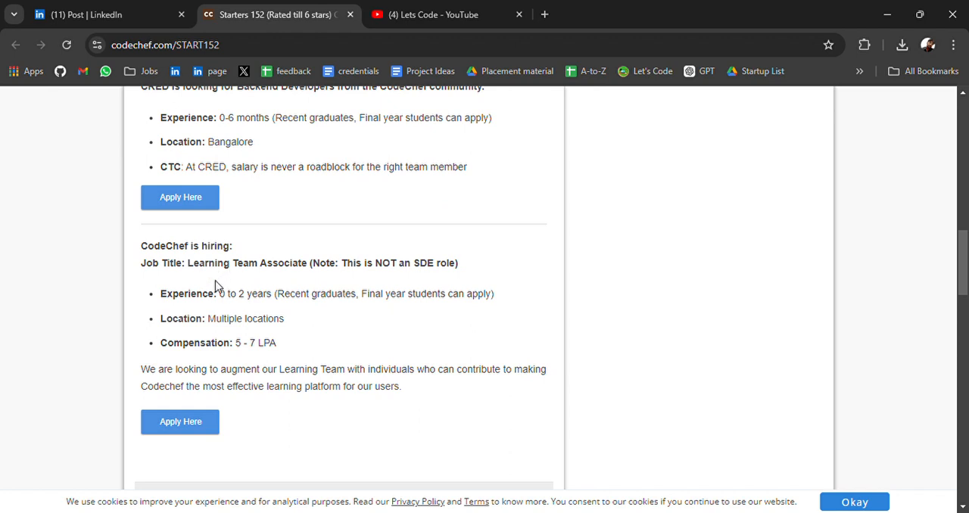
mouse_move(342, 276)
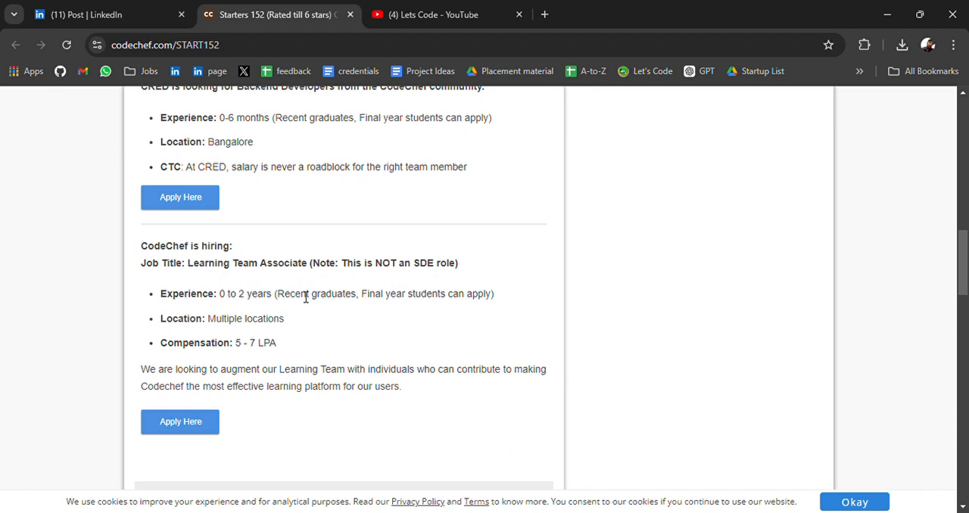
scroll("down", 3)
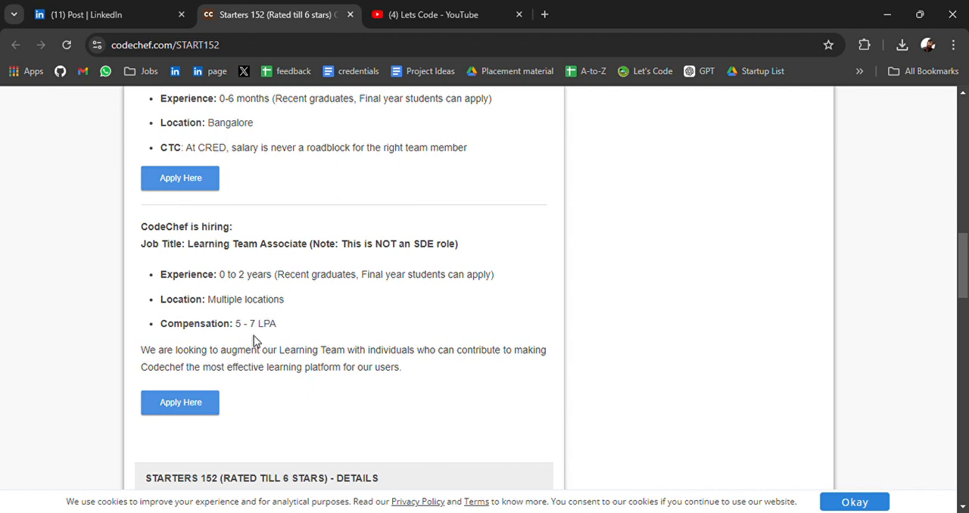
scroll("down", 3)
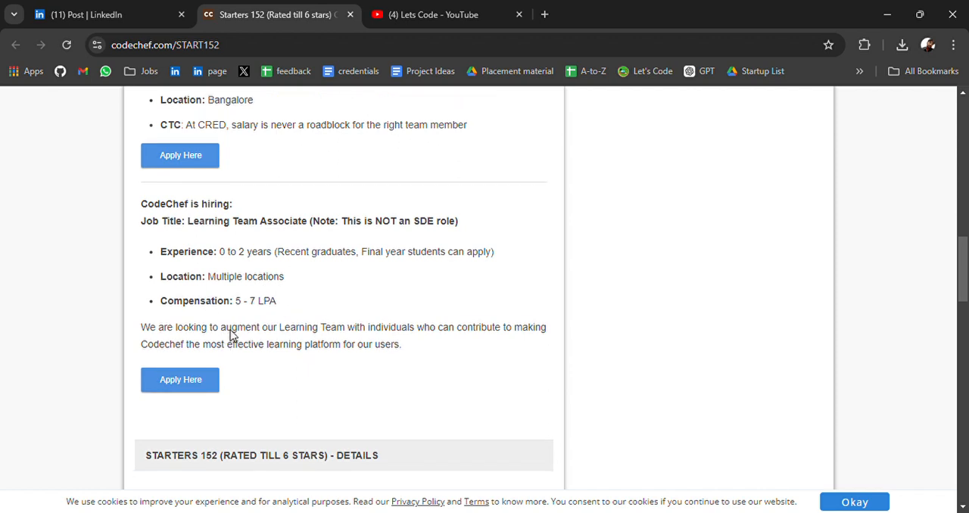
scroll("up", 3)
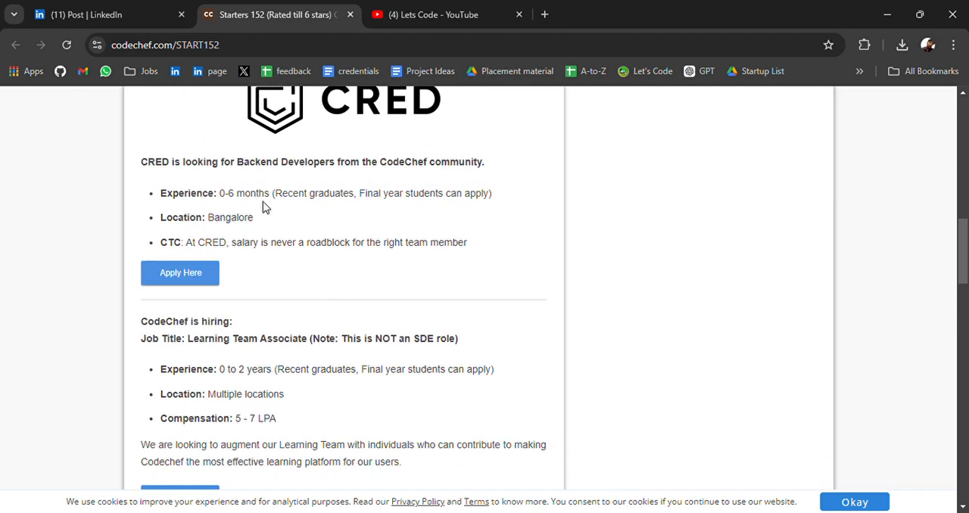
scroll("down", 3)
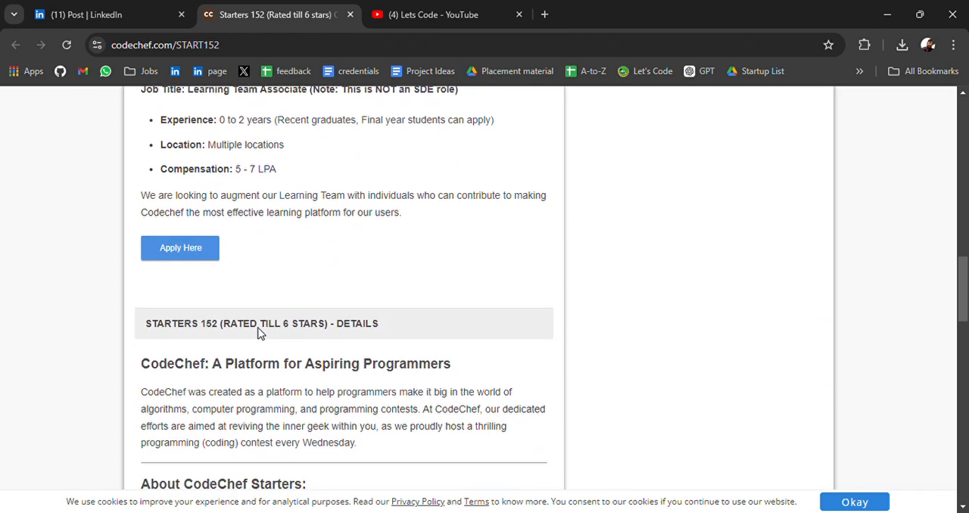
scroll("down", 3)
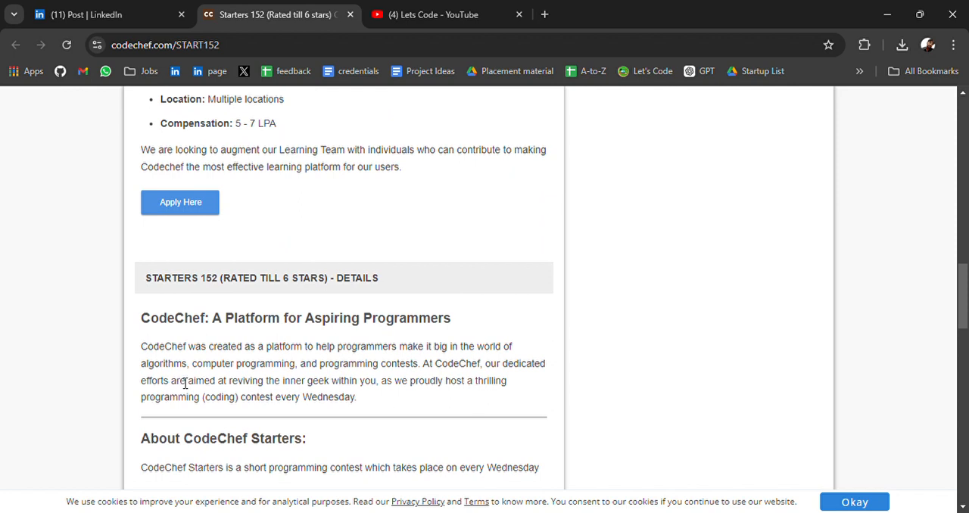
scroll("down", 3)
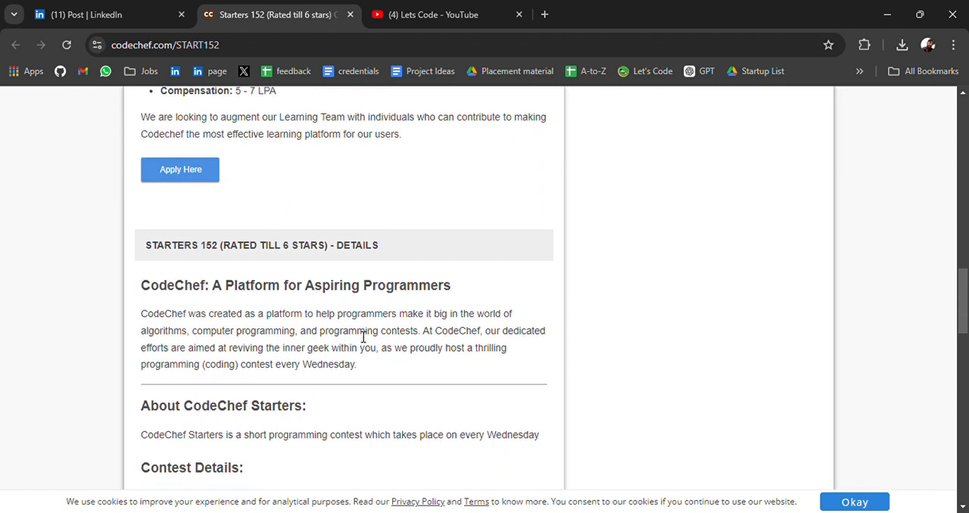
scroll("down", 3)
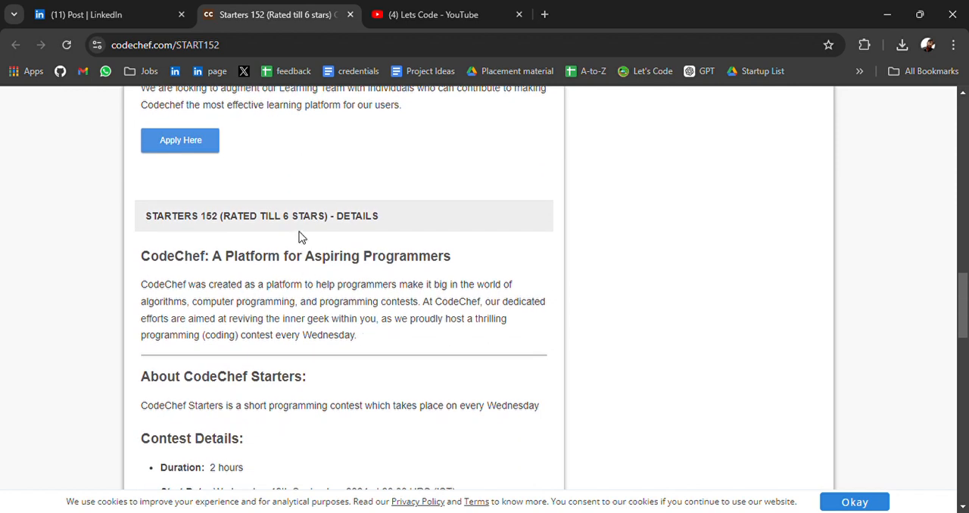
mouse_move(298, 245)
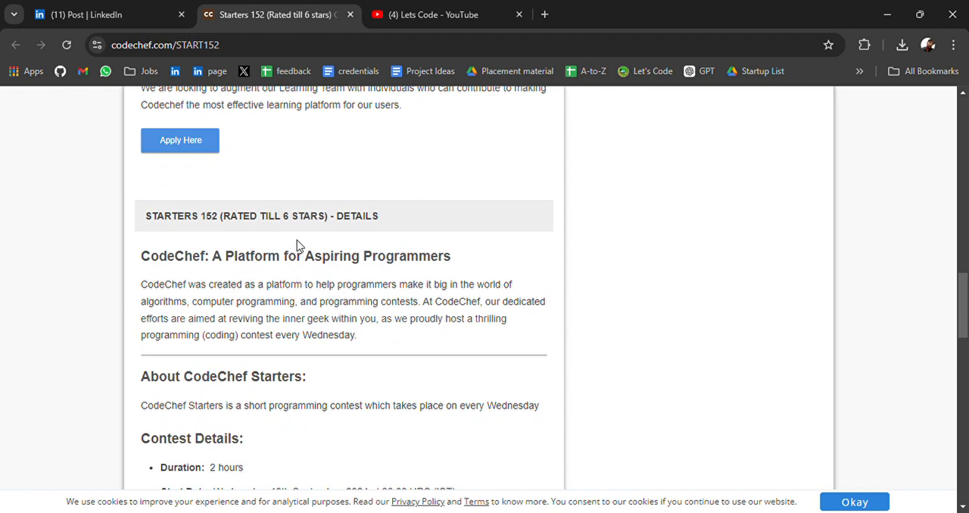
scroll("down", 3)
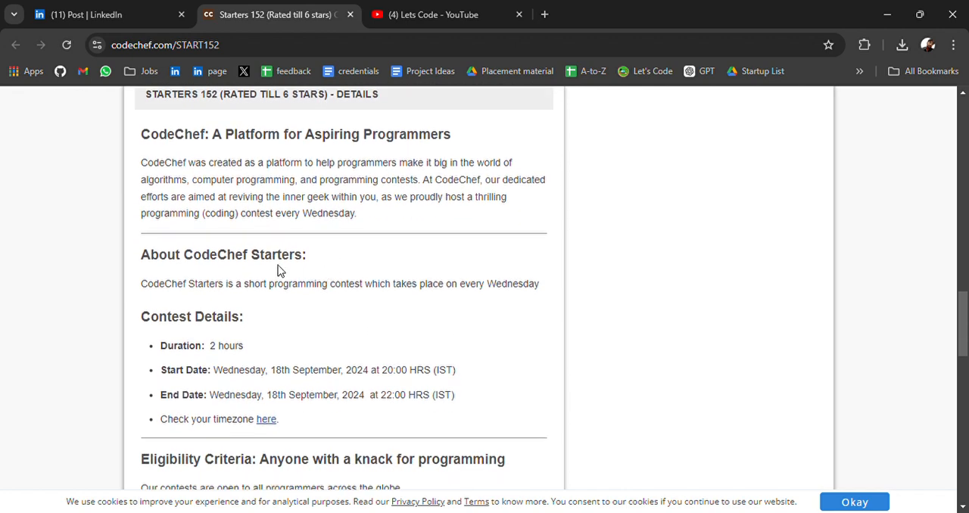
scroll("down", 3)
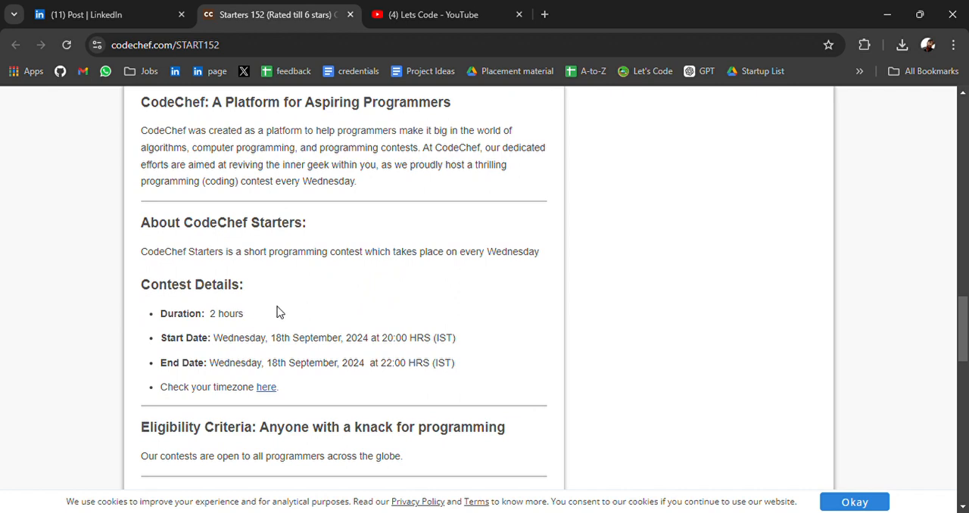
scroll("down", 3)
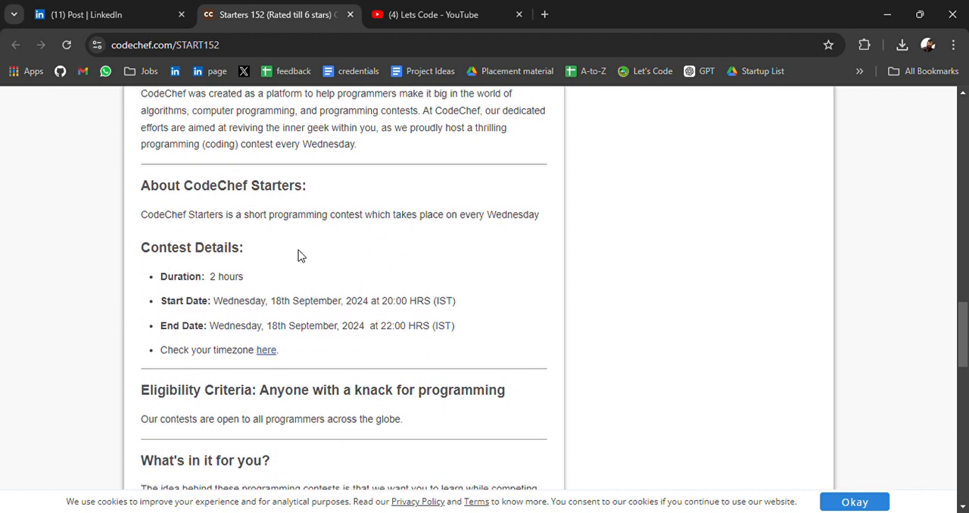
mouse_move(222, 264)
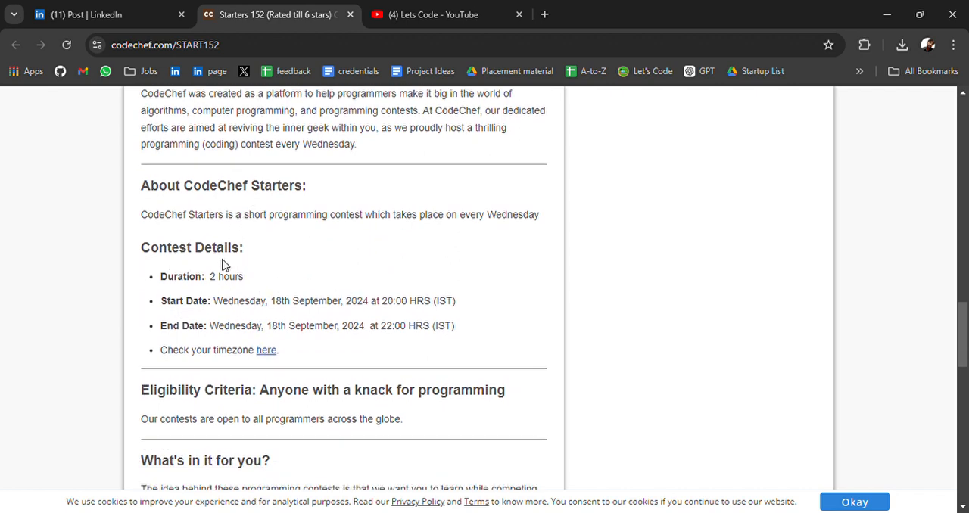
mouse_move(231, 293)
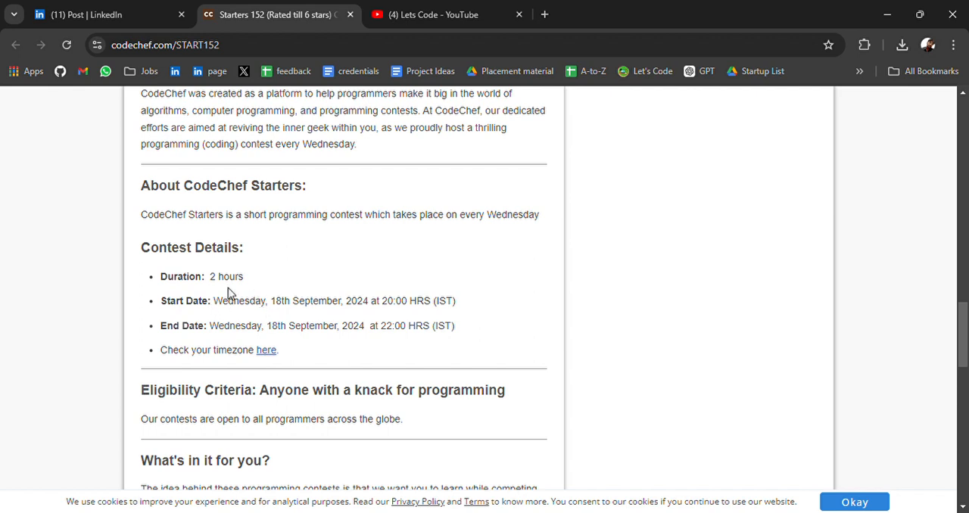
mouse_move(276, 316)
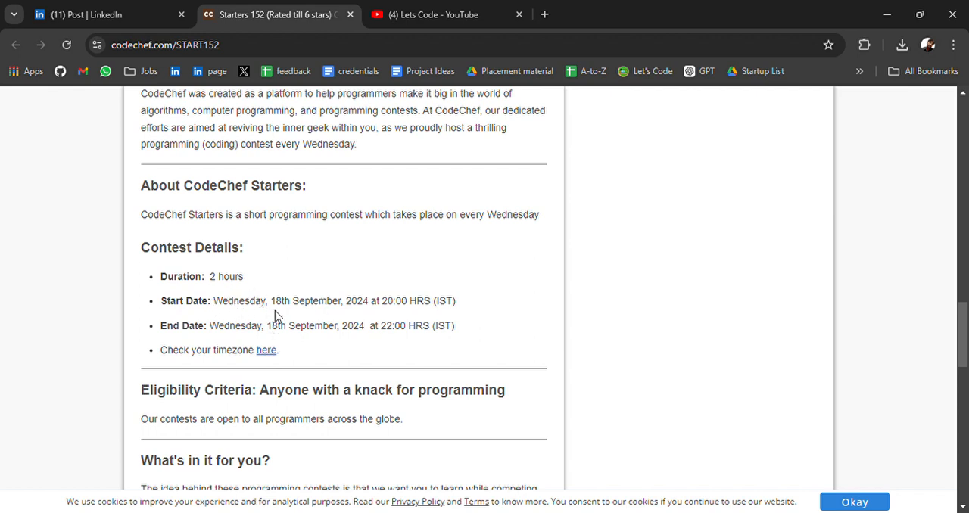
scroll("down", 3)
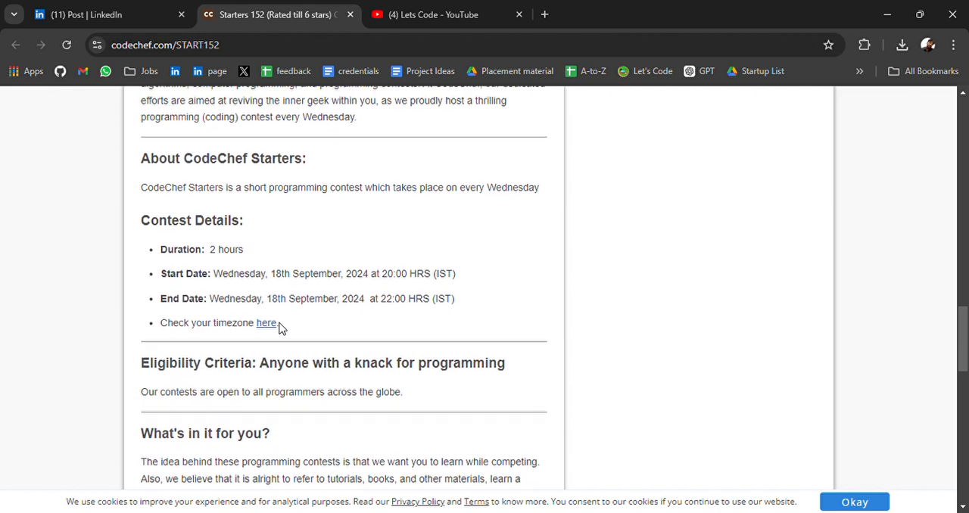
mouse_move(388, 316)
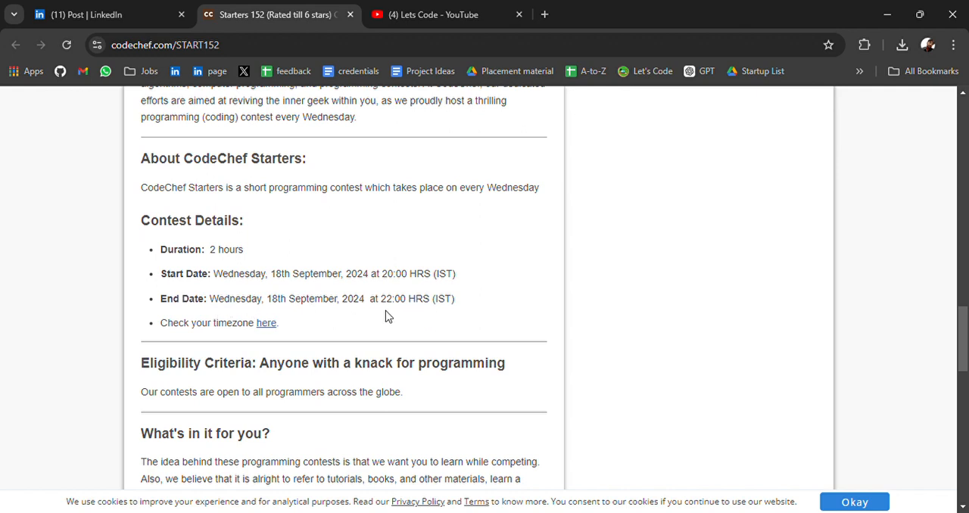
scroll("down", 3)
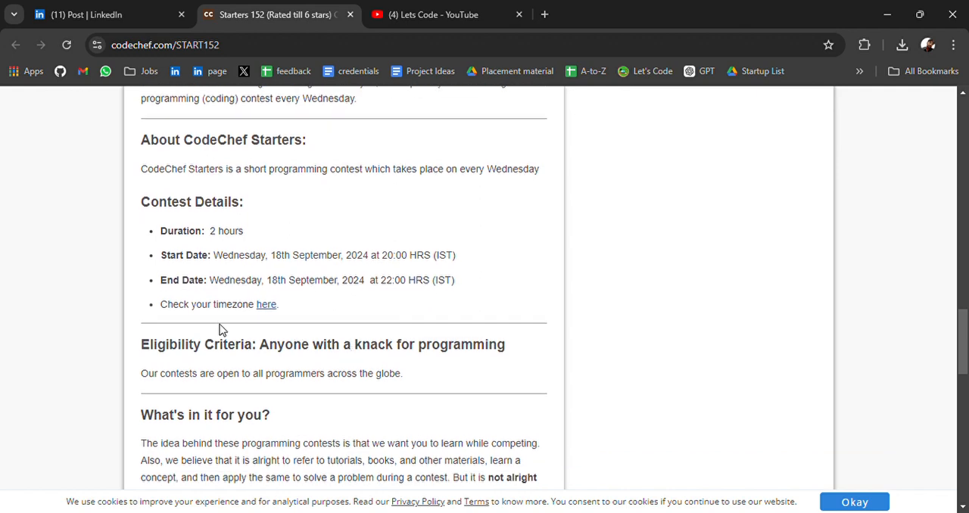
scroll("down", 3)
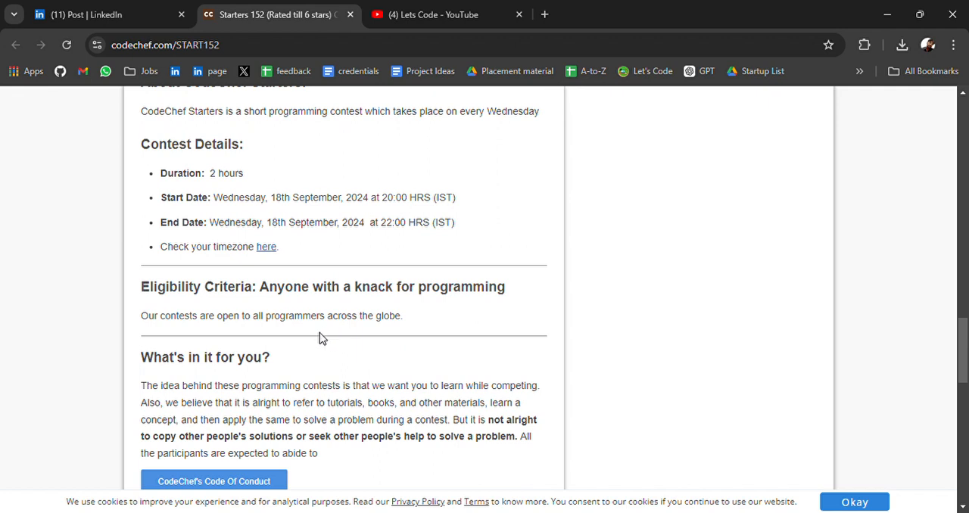
mouse_move(416, 315)
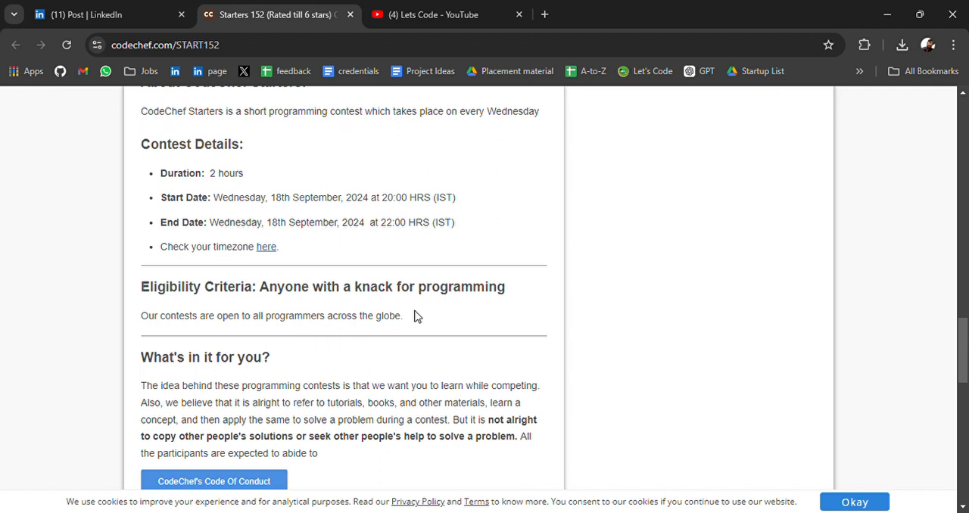
mouse_move(320, 373)
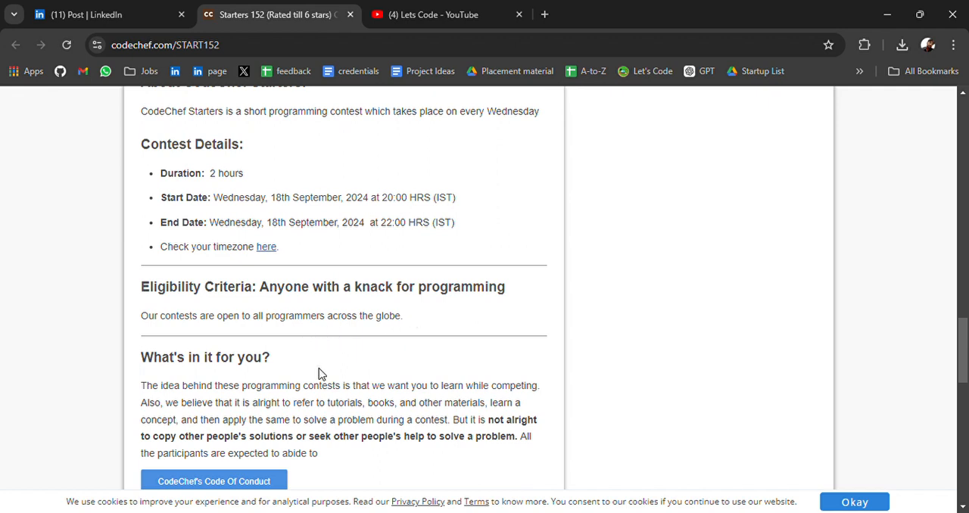
scroll("down", 3)
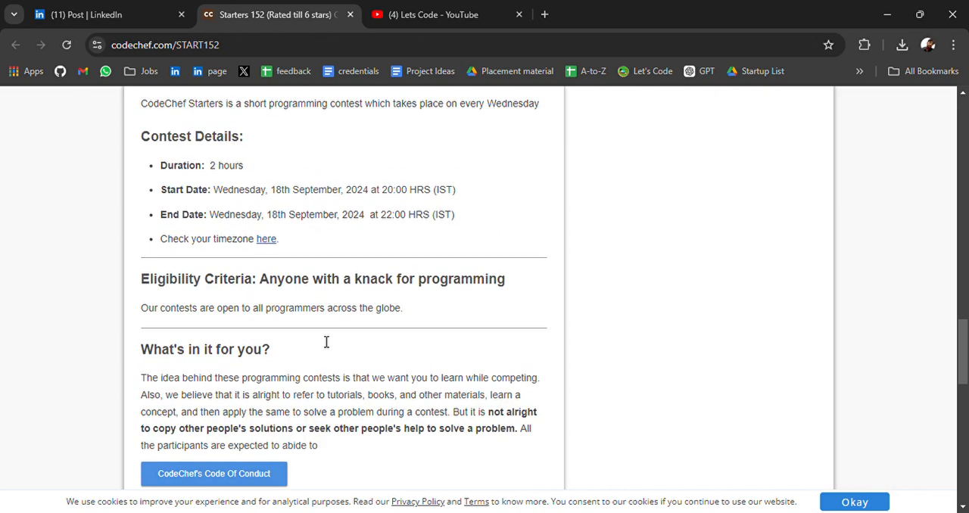
scroll("up", 3)
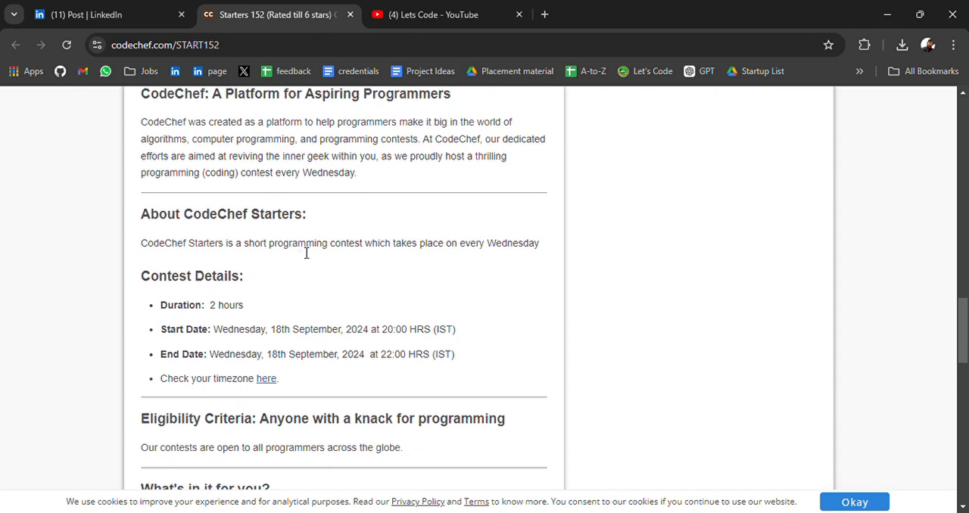
scroll("down", 3)
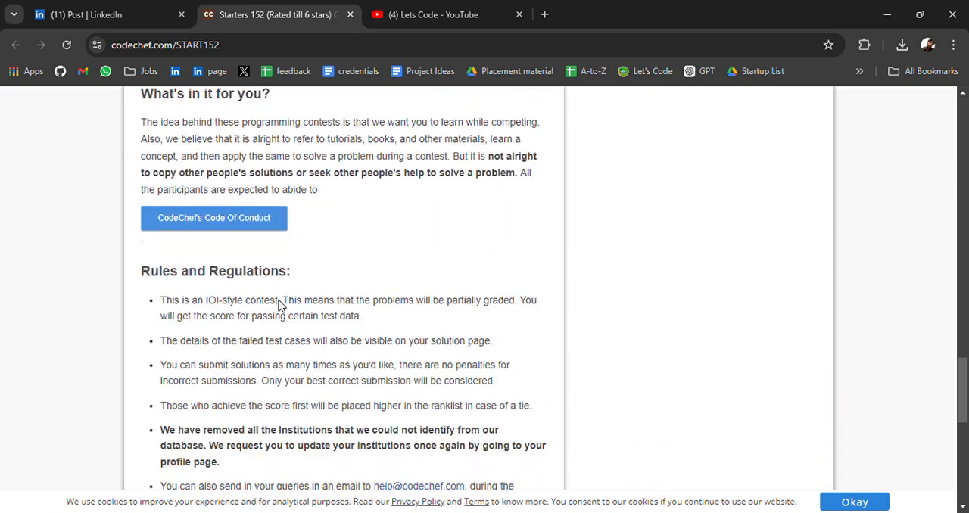
scroll("down", 3)
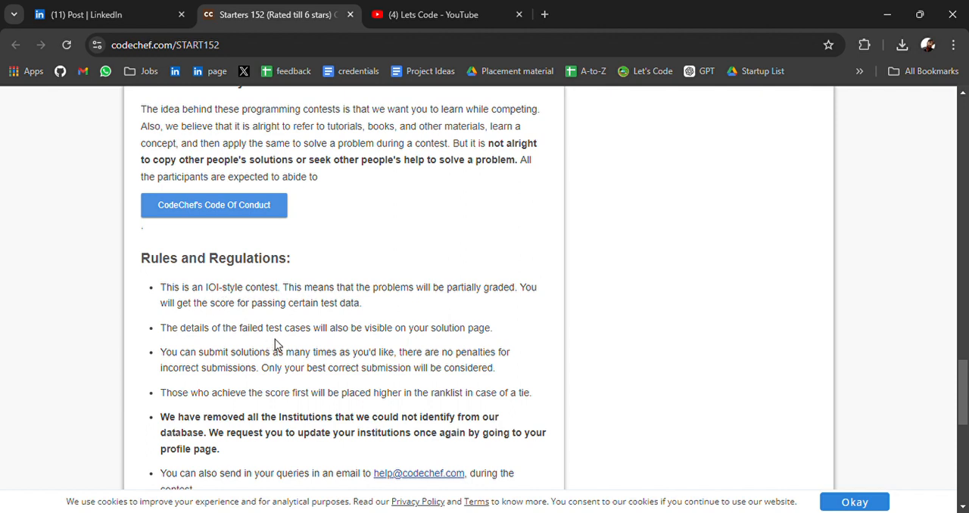
mouse_move(255, 381)
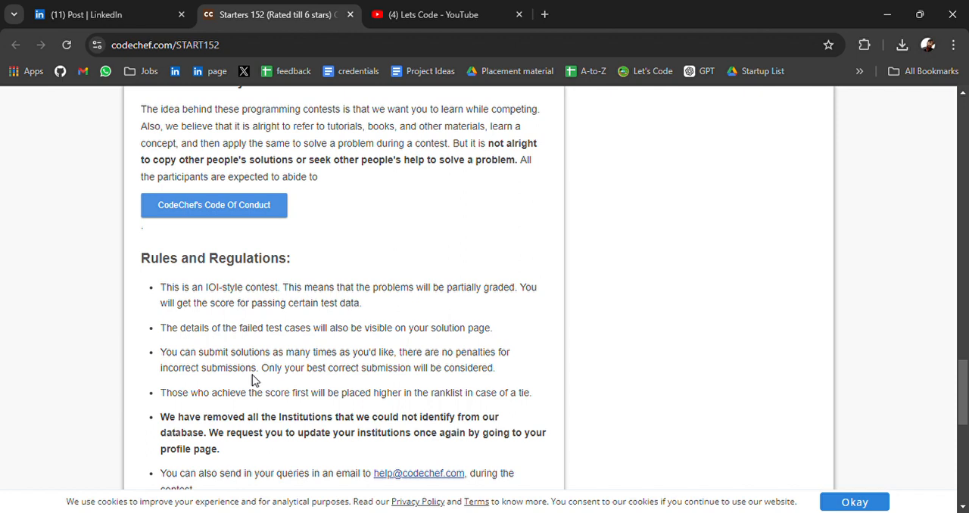
scroll("down", 3)
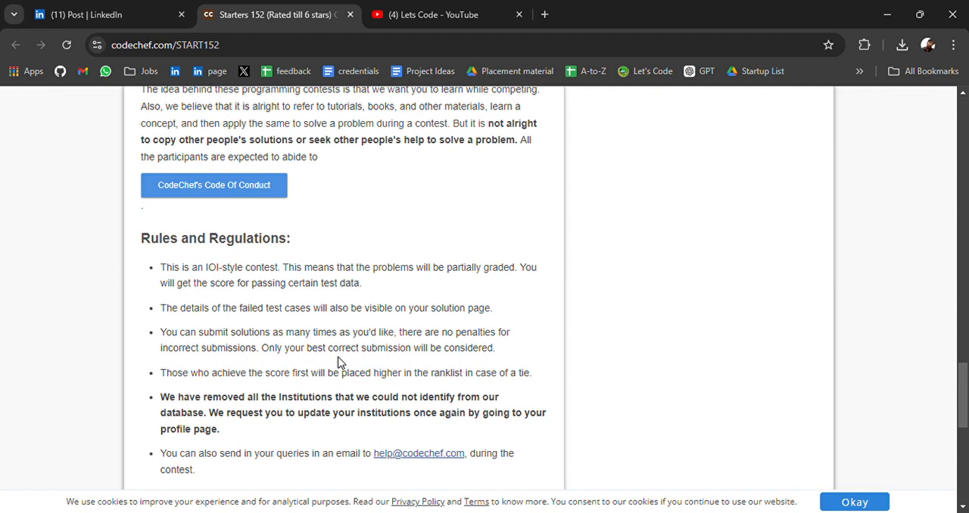
scroll("down", 3)
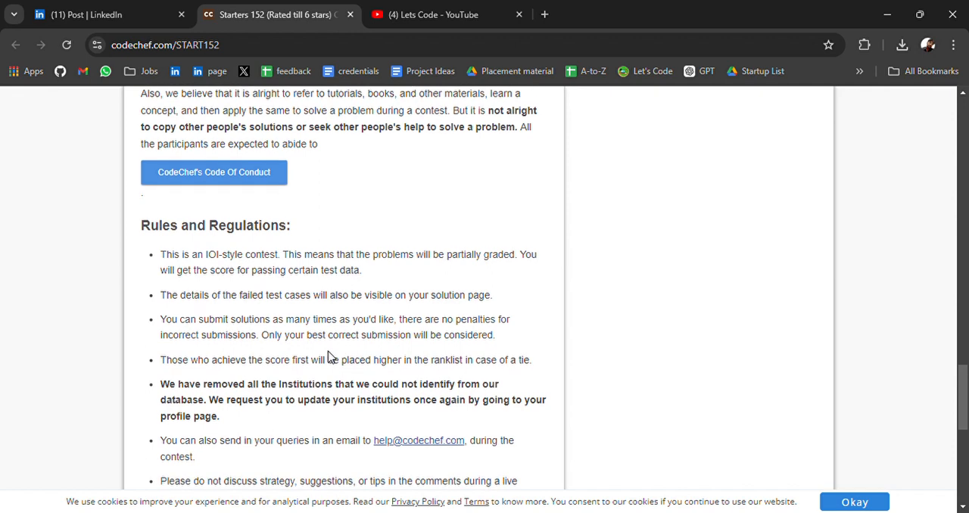
scroll("down", 3)
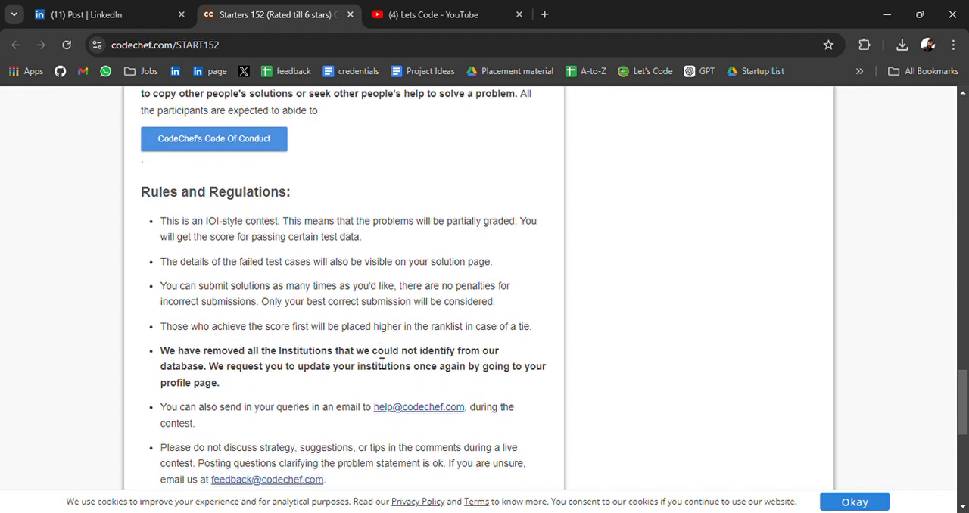
mouse_move(336, 355)
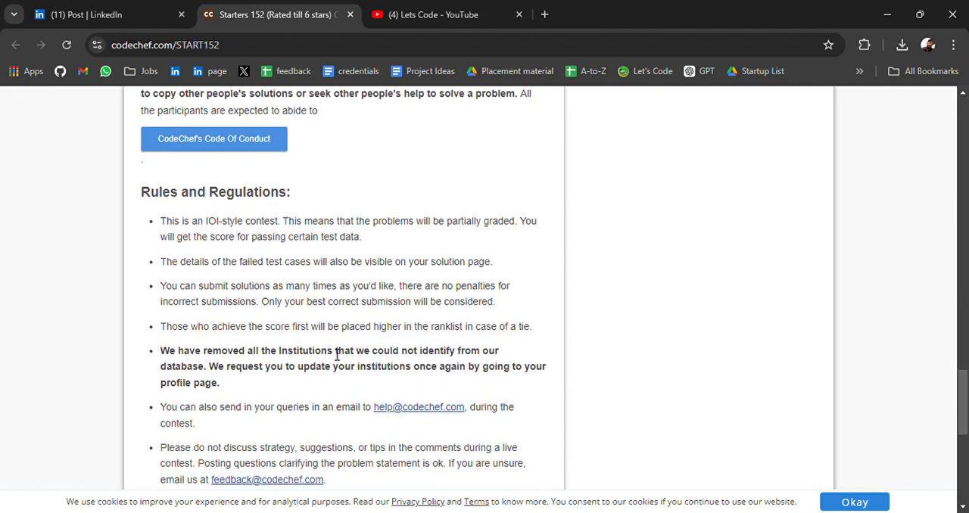
mouse_move(466, 353)
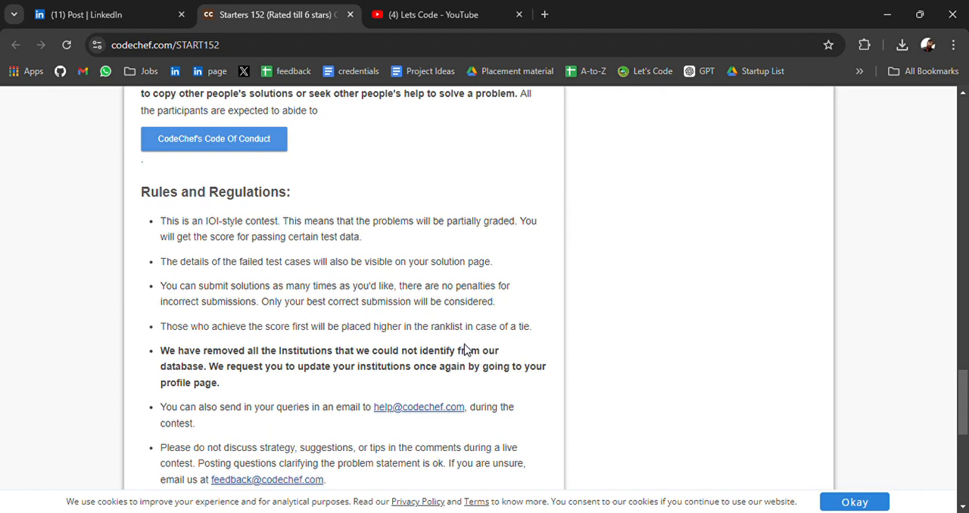
mouse_move(462, 352)
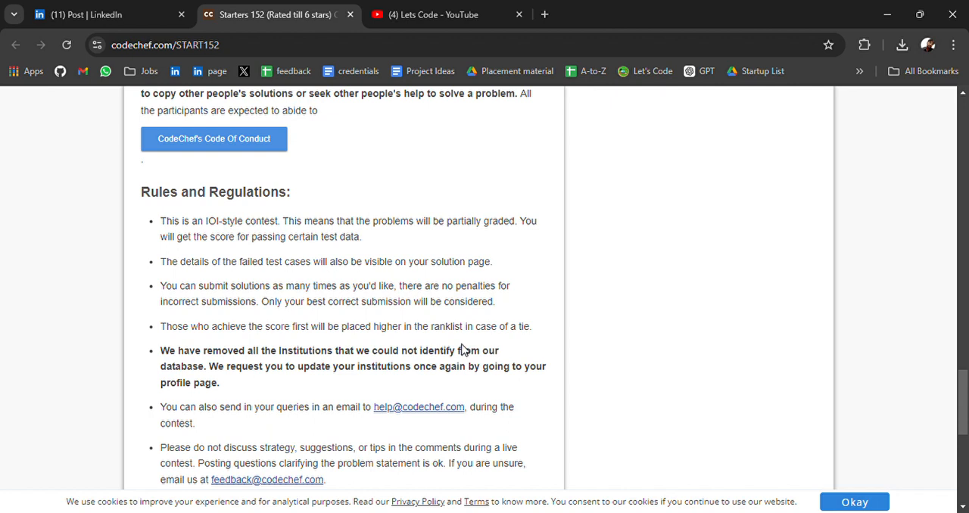
mouse_move(298, 371)
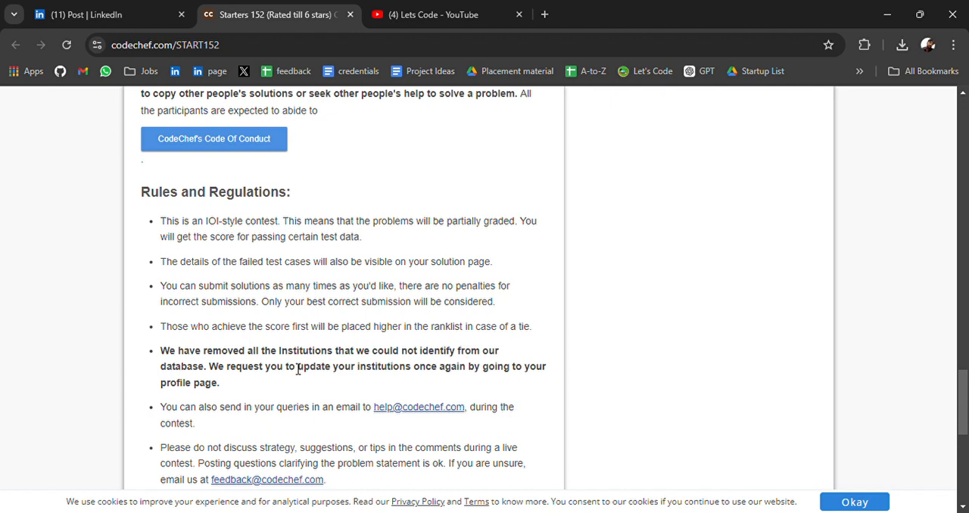
mouse_move(433, 373)
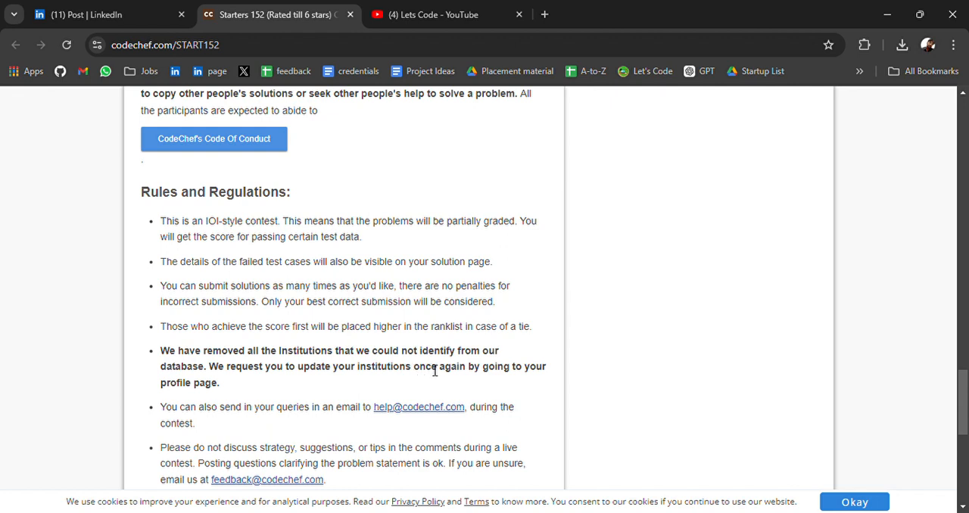
mouse_move(320, 385)
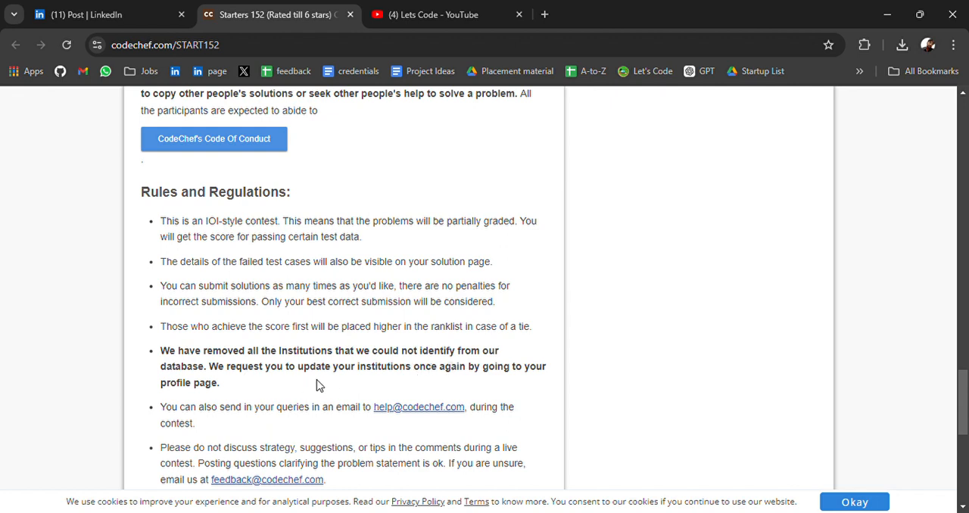
mouse_move(392, 381)
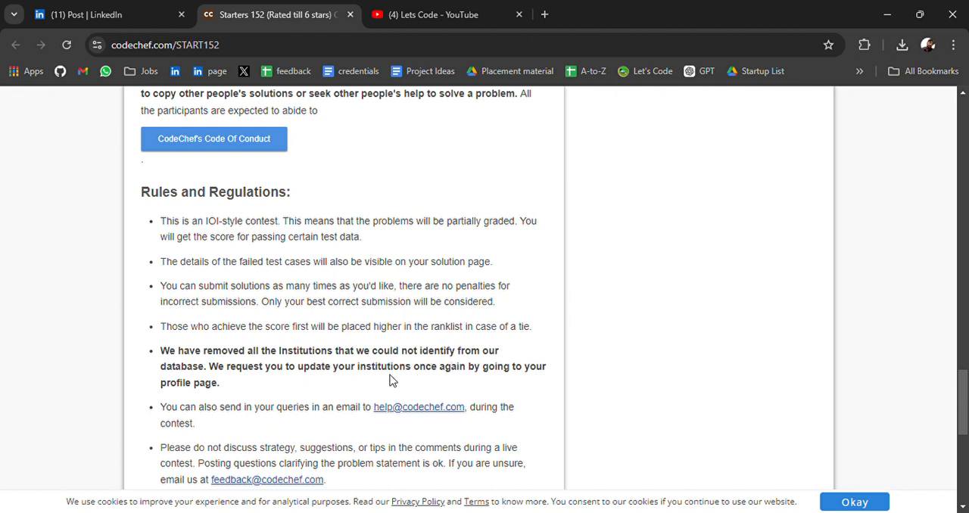
scroll("down", 3)
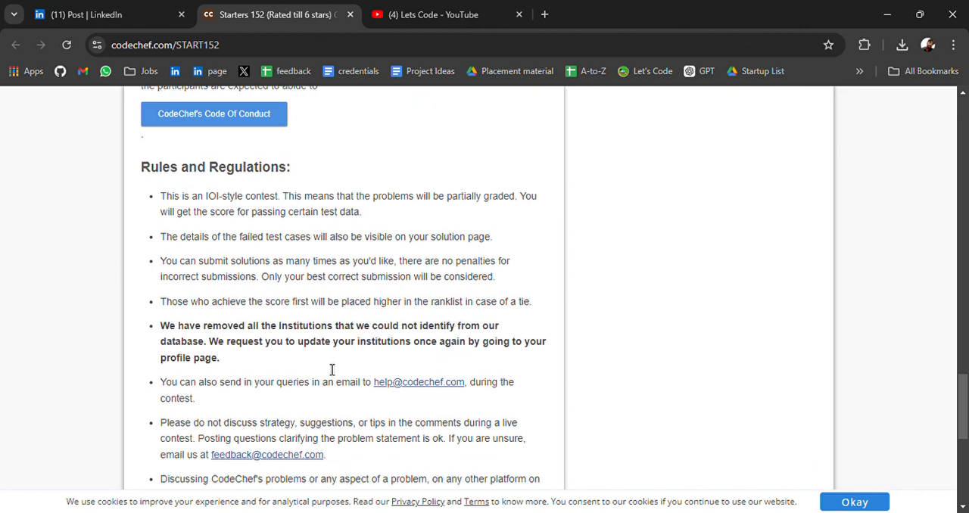
scroll("down", 3)
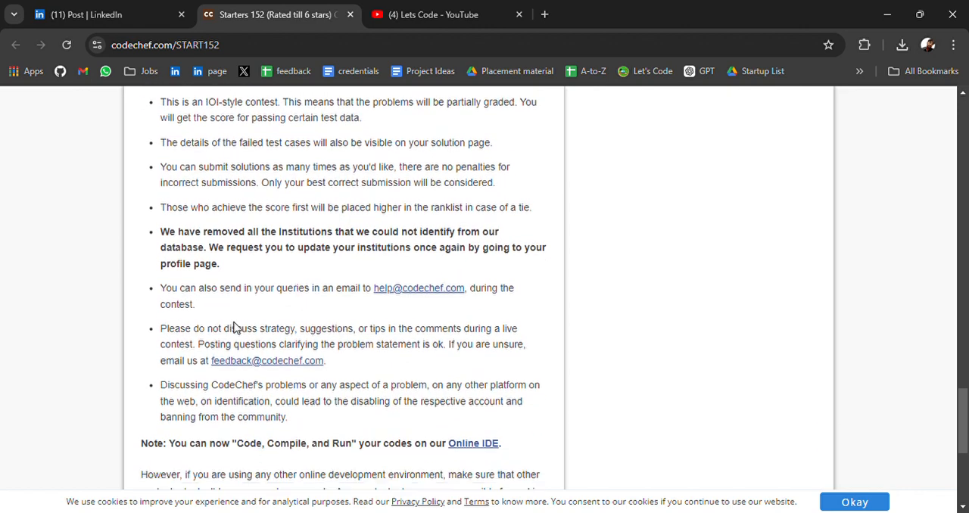
scroll("down", 3)
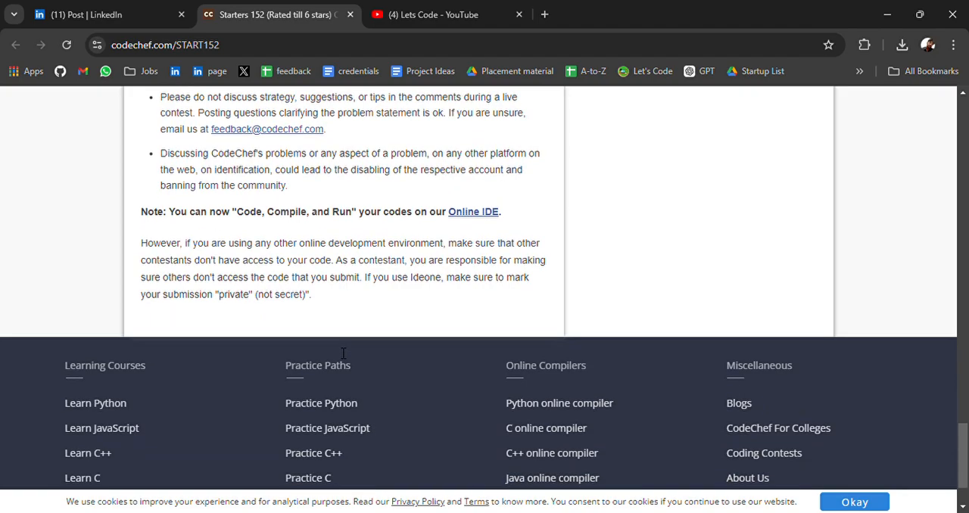
- Open the Div-2 page of Starters 152 showing problems available in about 19h 45m
scroll("up", 3)
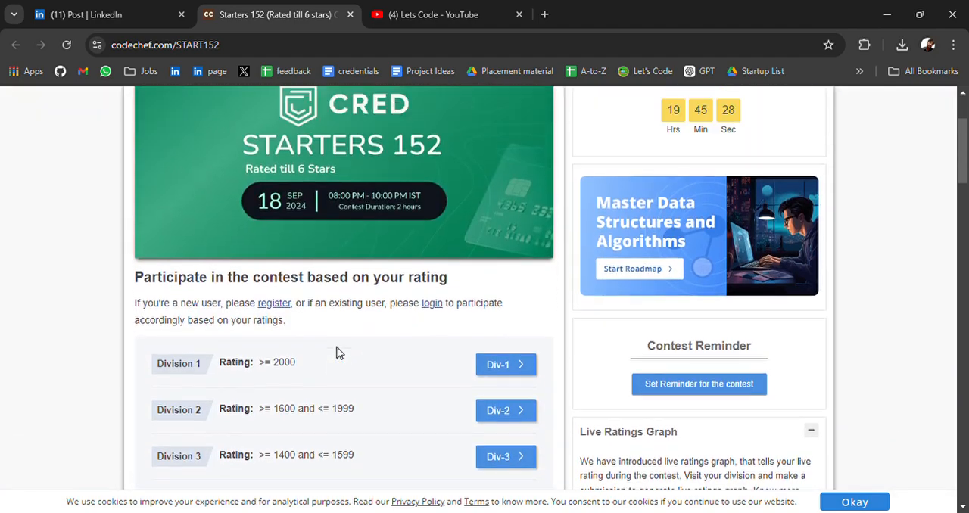
scroll("down", 3)
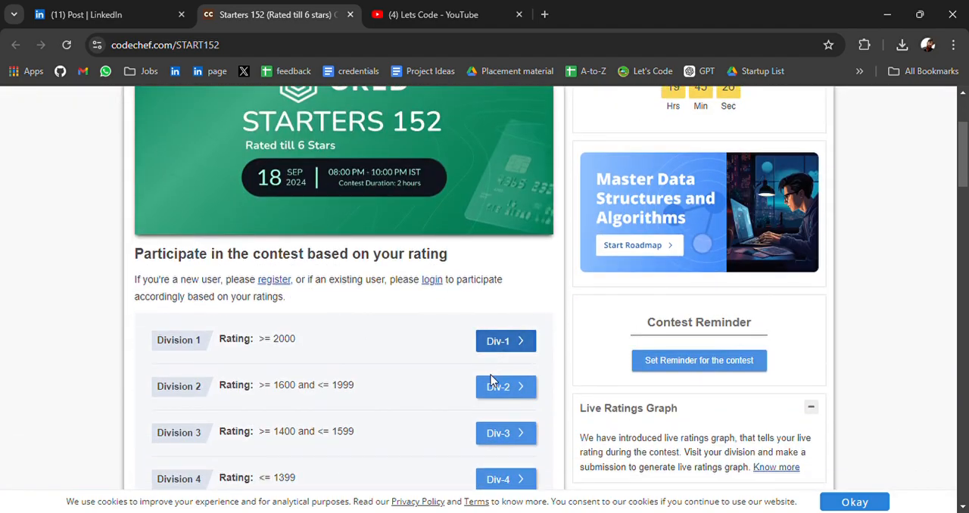
left_click(505, 387)
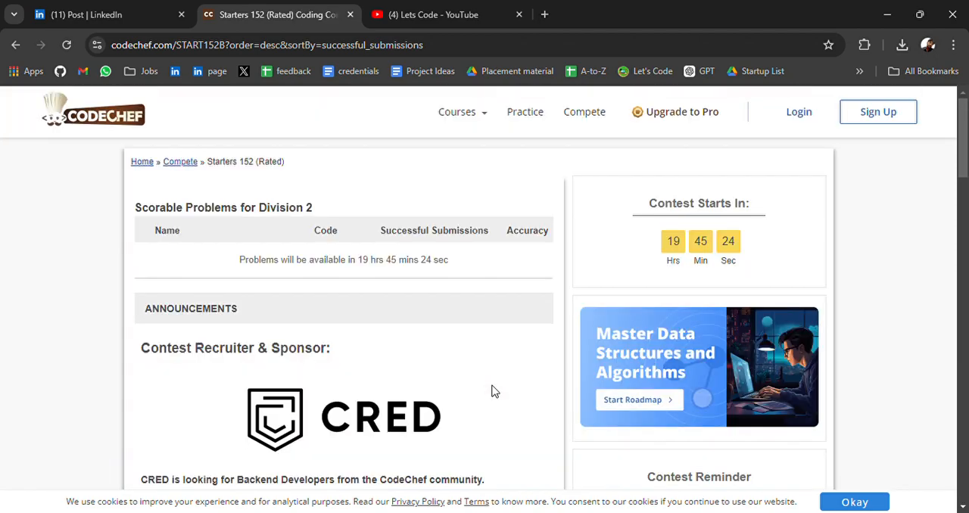
scroll("down", 3)
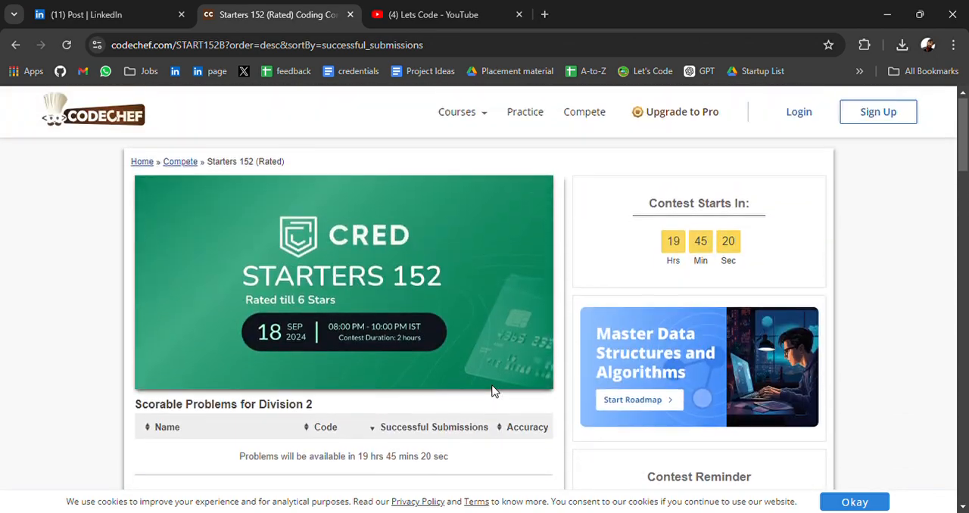
mouse_move(620, 241)
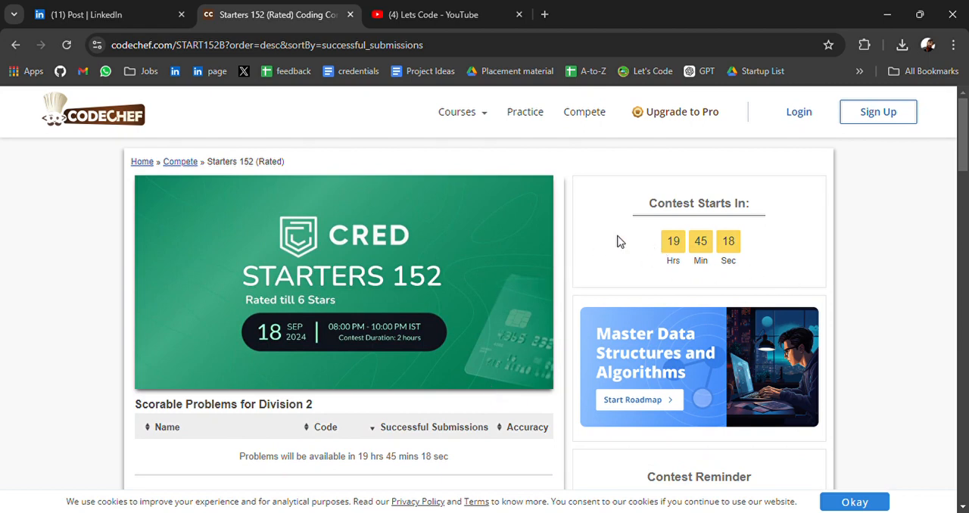
mouse_move(570, 275)
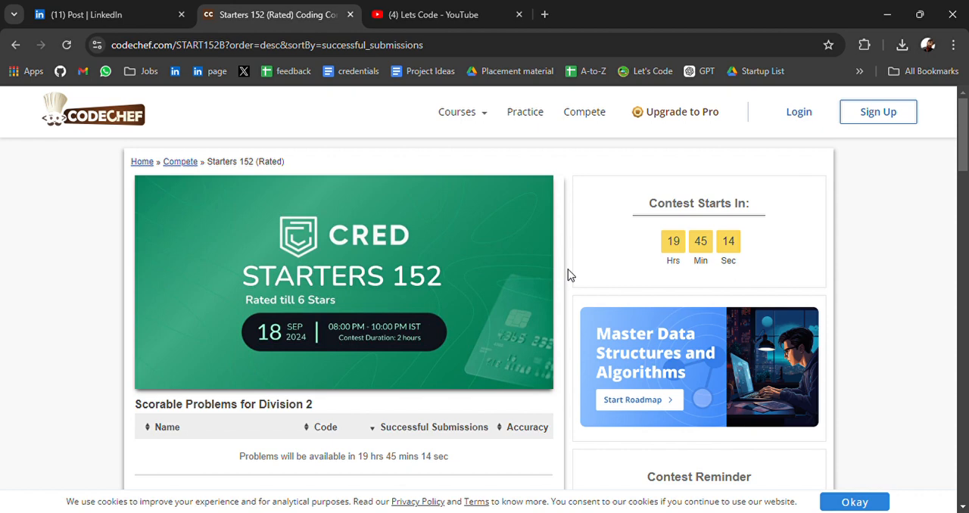
mouse_move(141, 6)
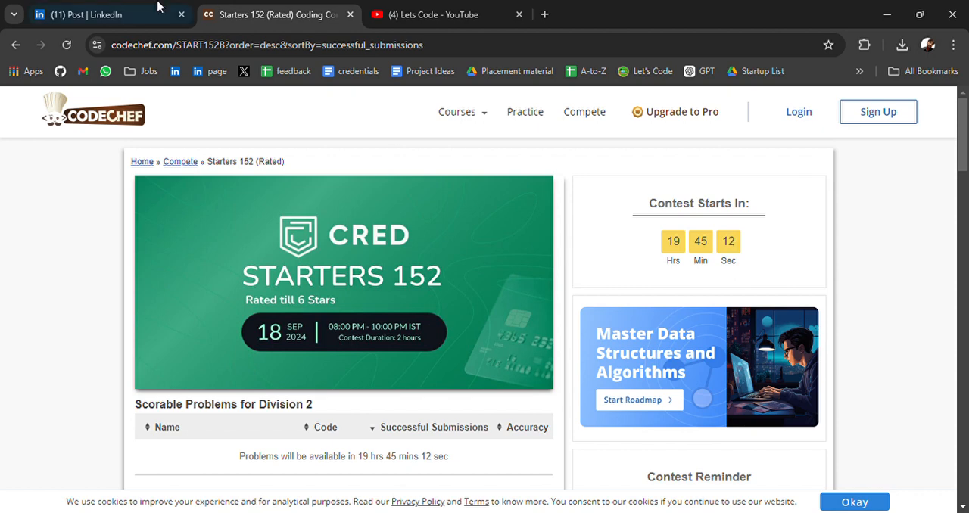
- Scroll through the CRED Back-end Developer posting's duties, requirements and login-to-apply section
left_click(106, 14)
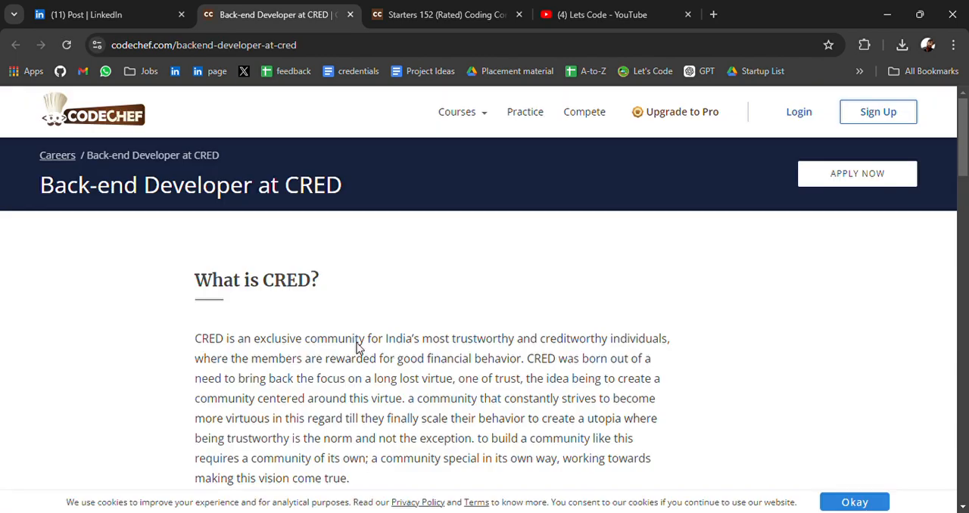
scroll("down", 3)
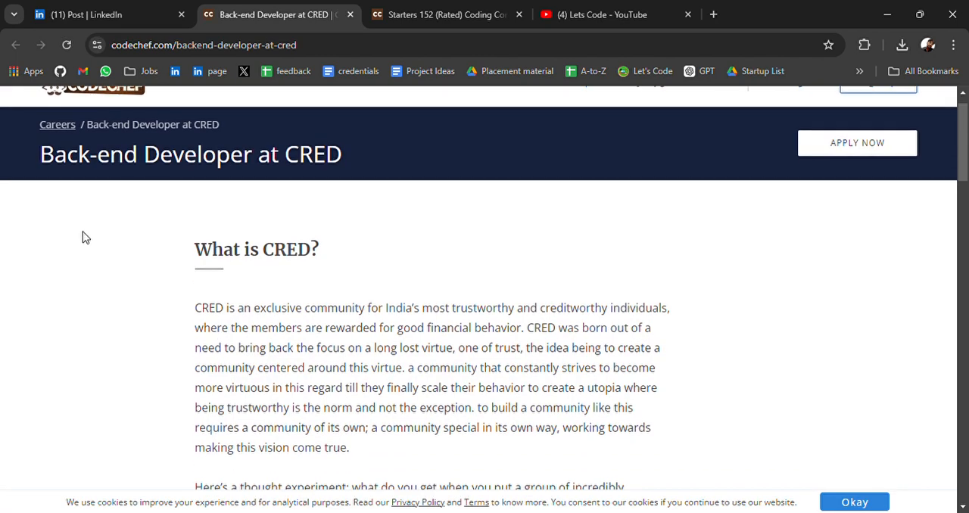
mouse_move(351, 287)
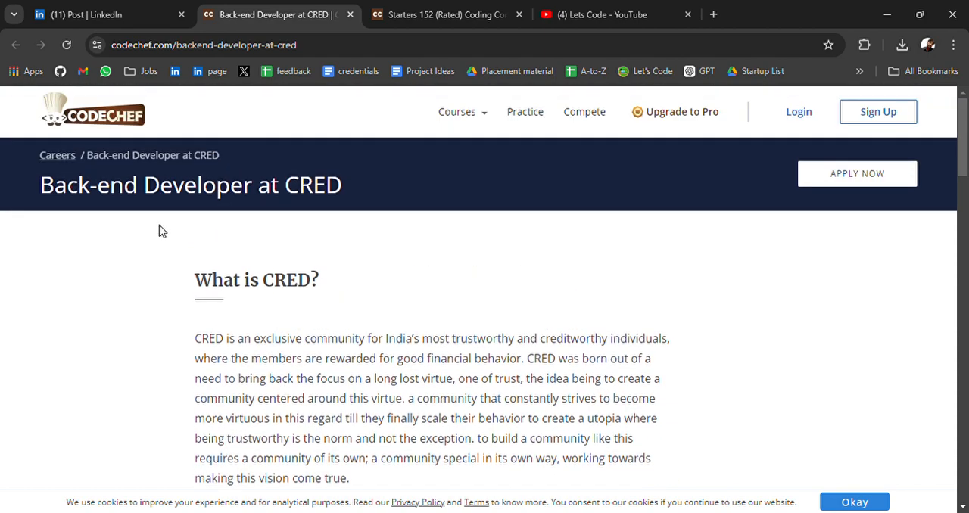
scroll("down", 3)
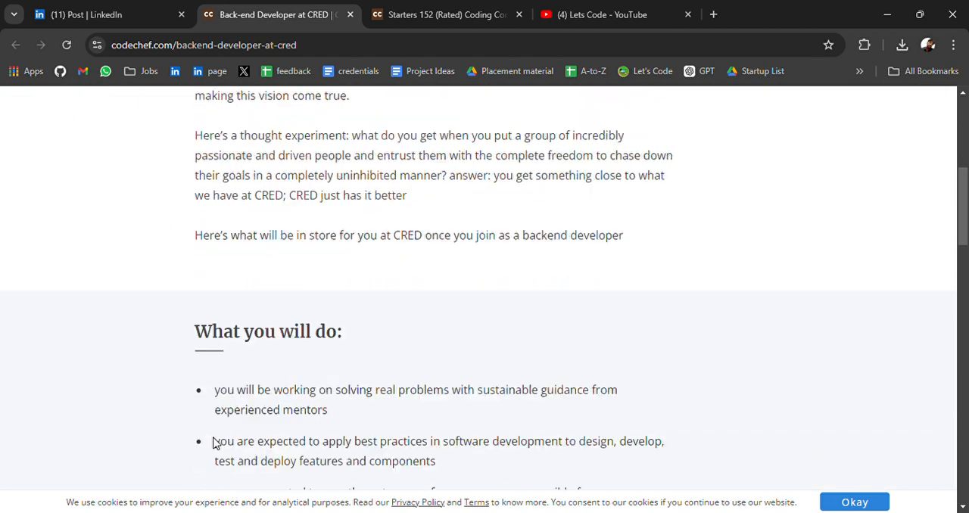
scroll("up", 3)
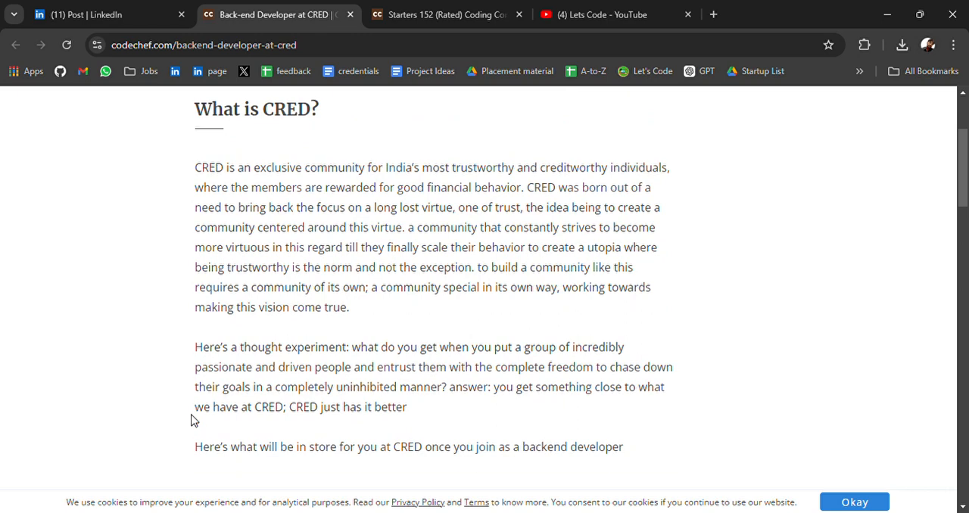
scroll("down", 3)
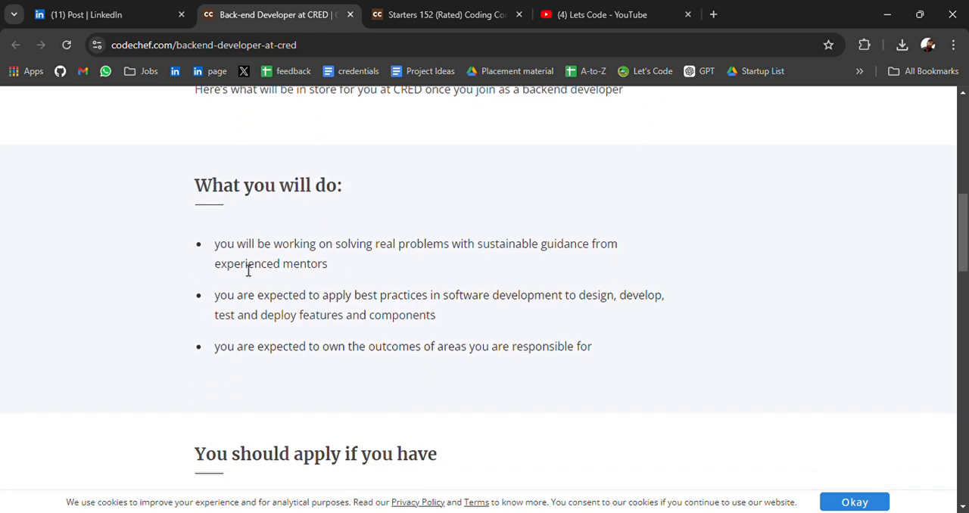
scroll("down", 3)
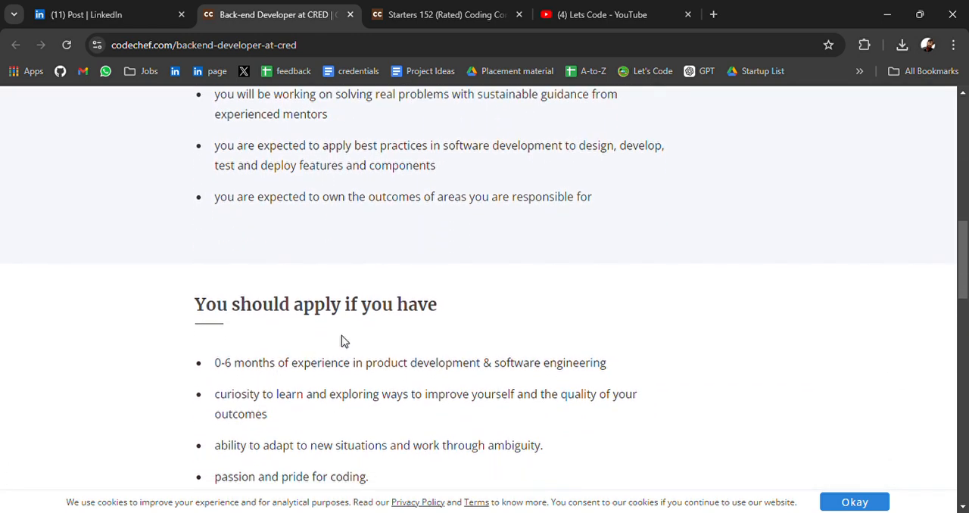
scroll("down", 3)
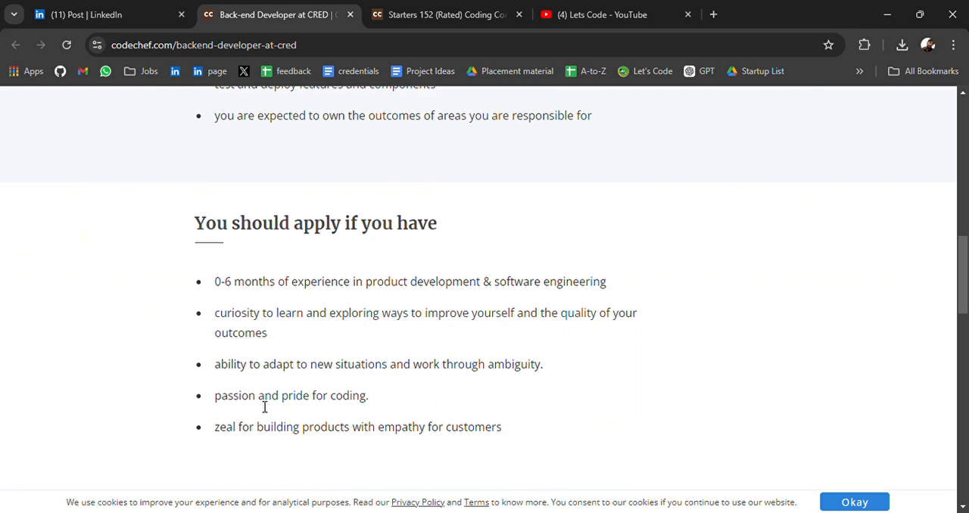
scroll("down", 3)
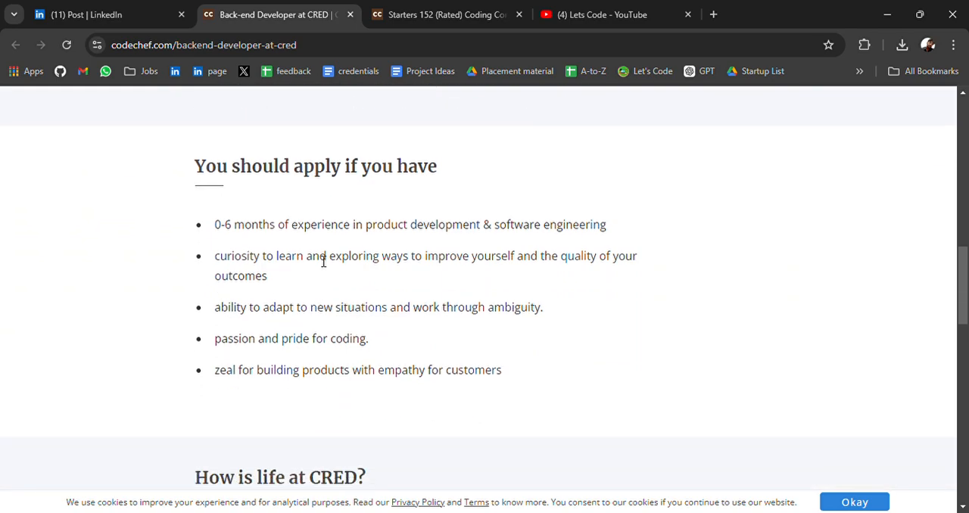
scroll("down", 3)
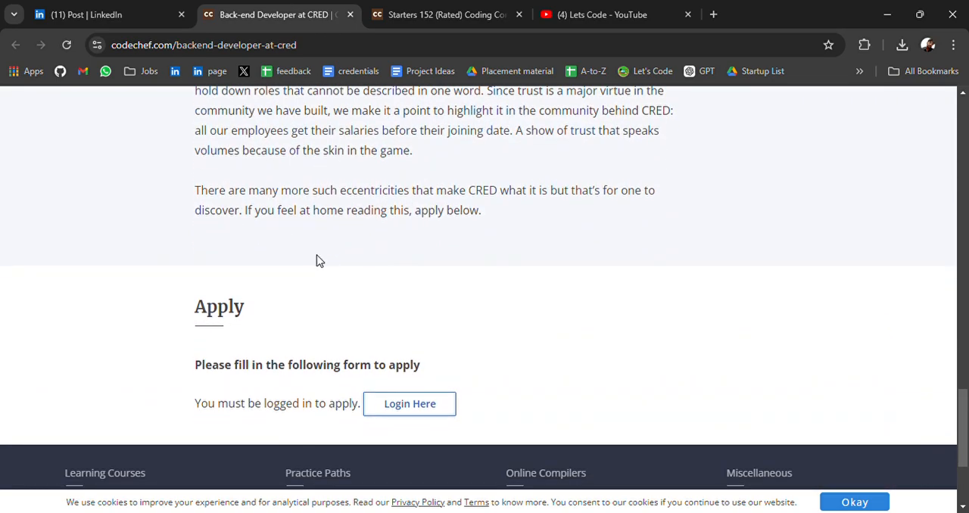
scroll("up", 3)
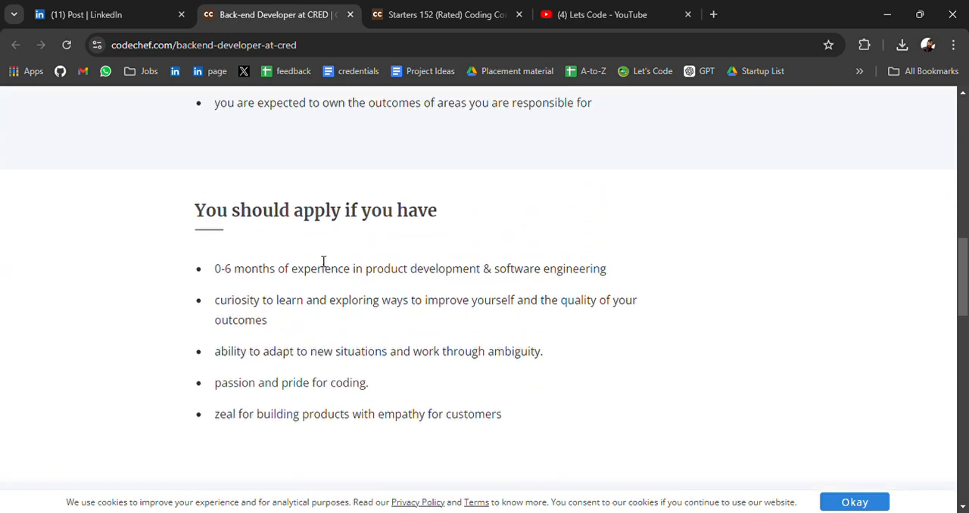
scroll("up", 3)
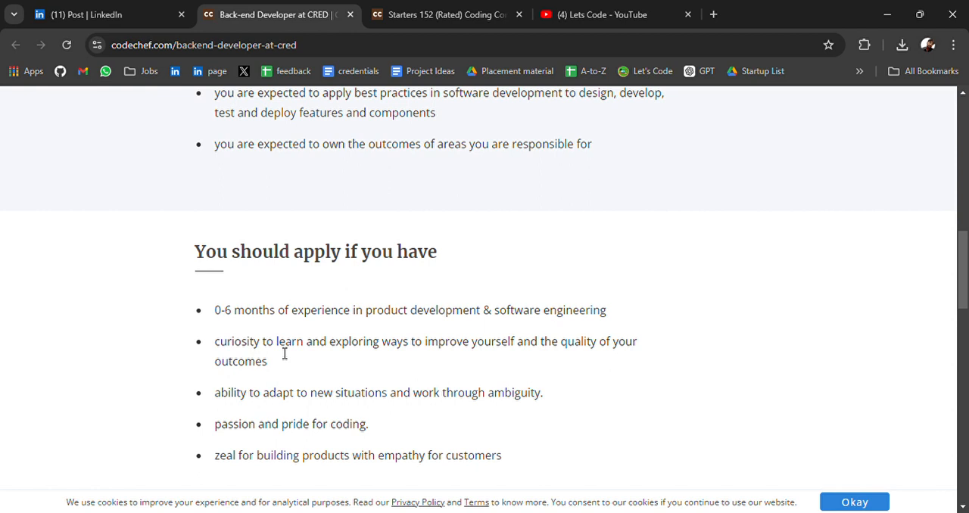
scroll("down", 3)
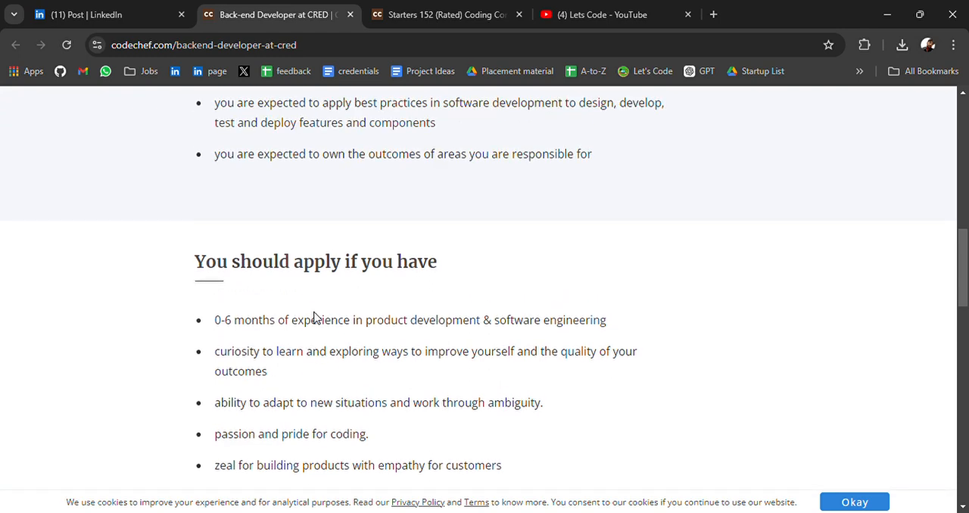
mouse_move(289, 336)
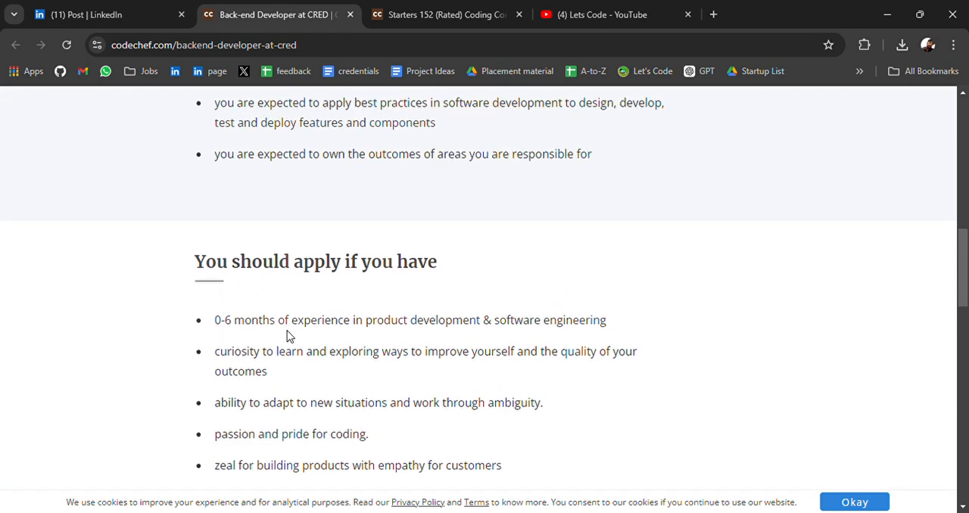
scroll("up", 3)
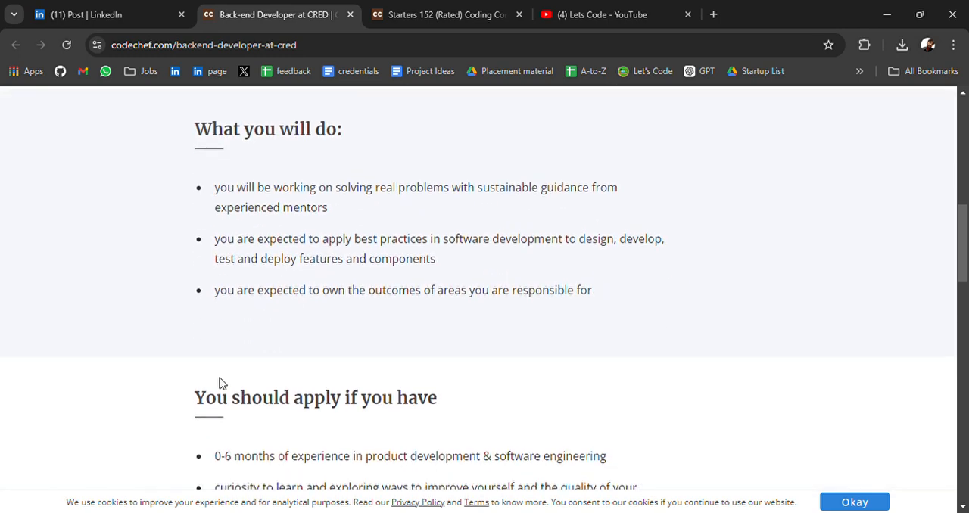
scroll("down", 3)
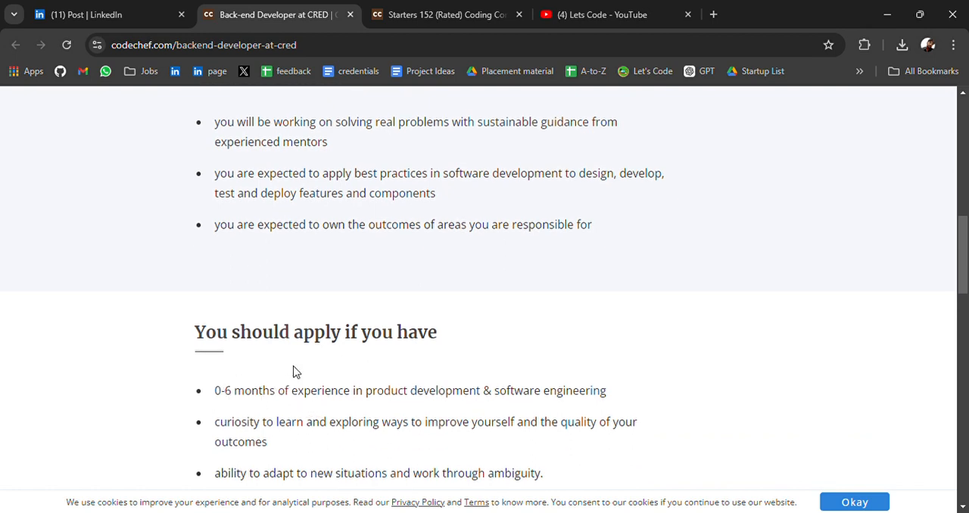
mouse_move(285, 400)
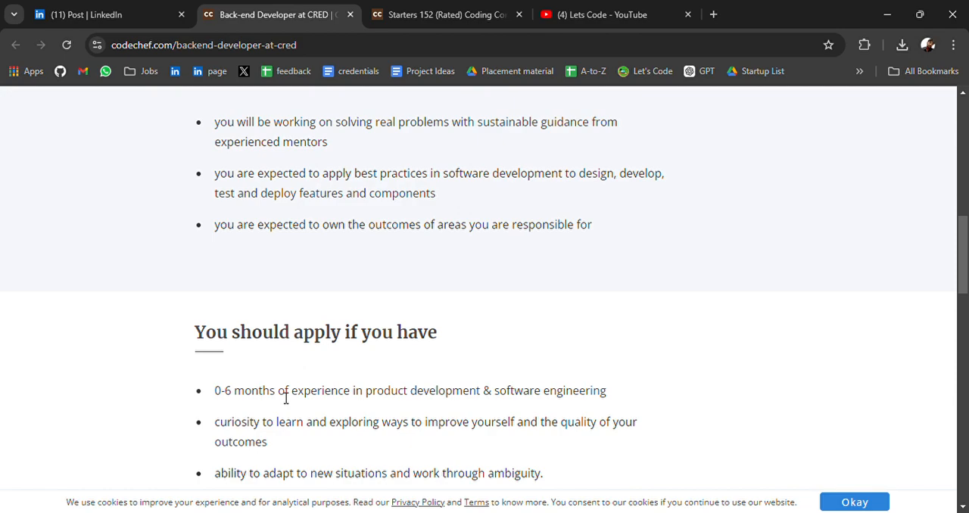
scroll("up", 3)
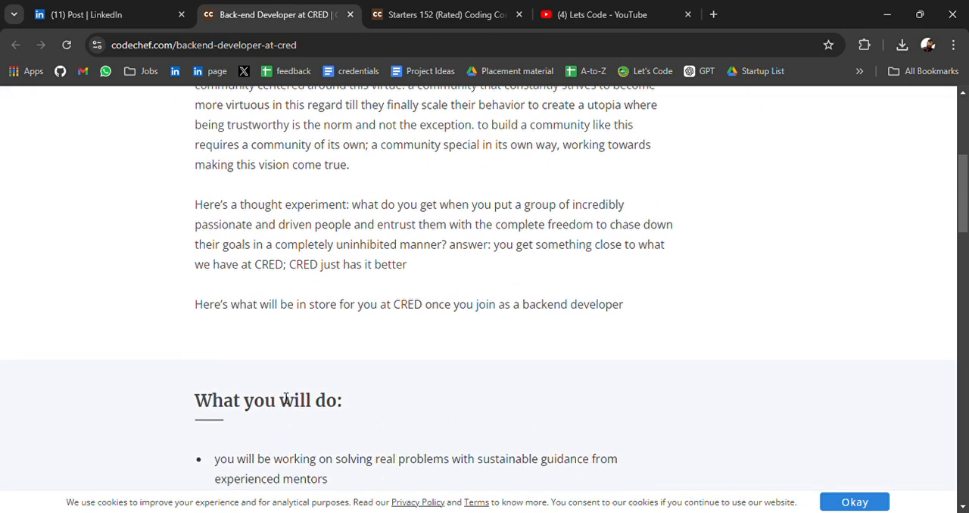
scroll("up", 3)
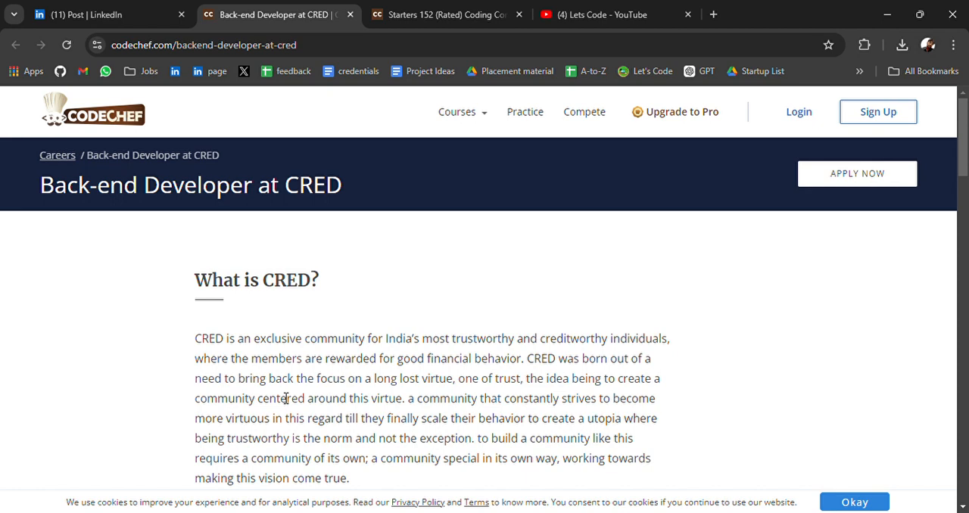
mouse_move(266, 340)
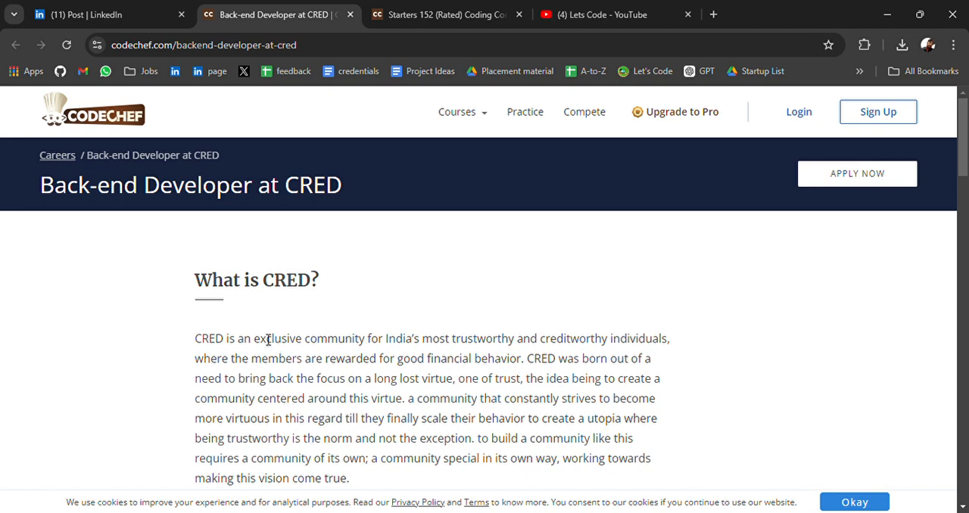
mouse_move(479, 147)
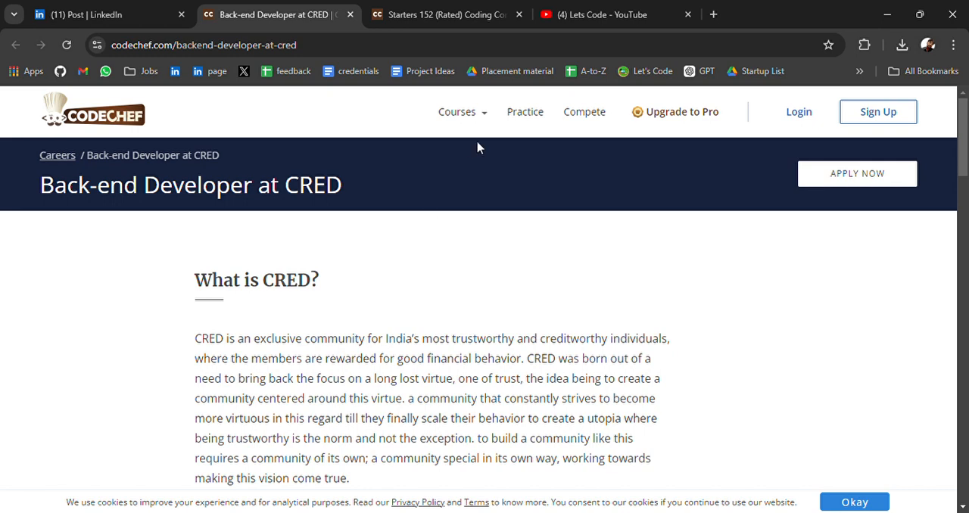
mouse_move(561, 227)
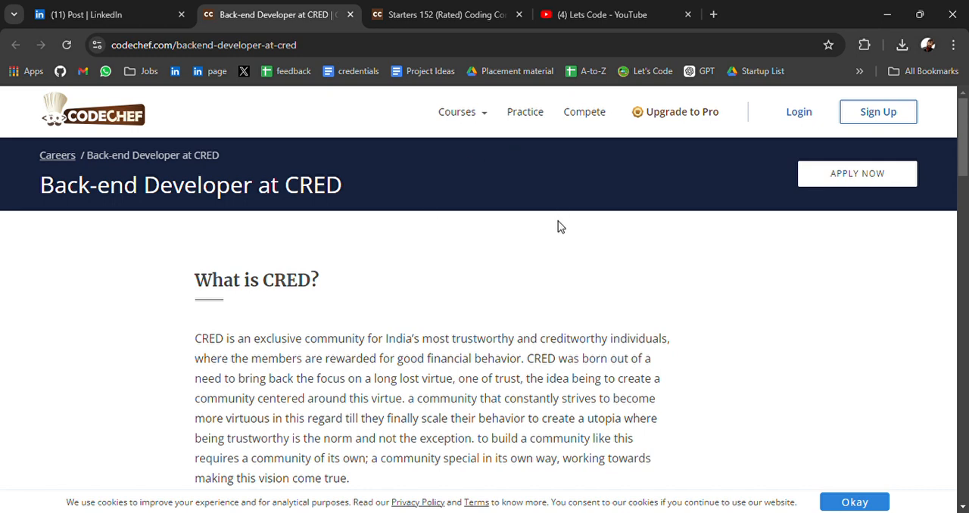